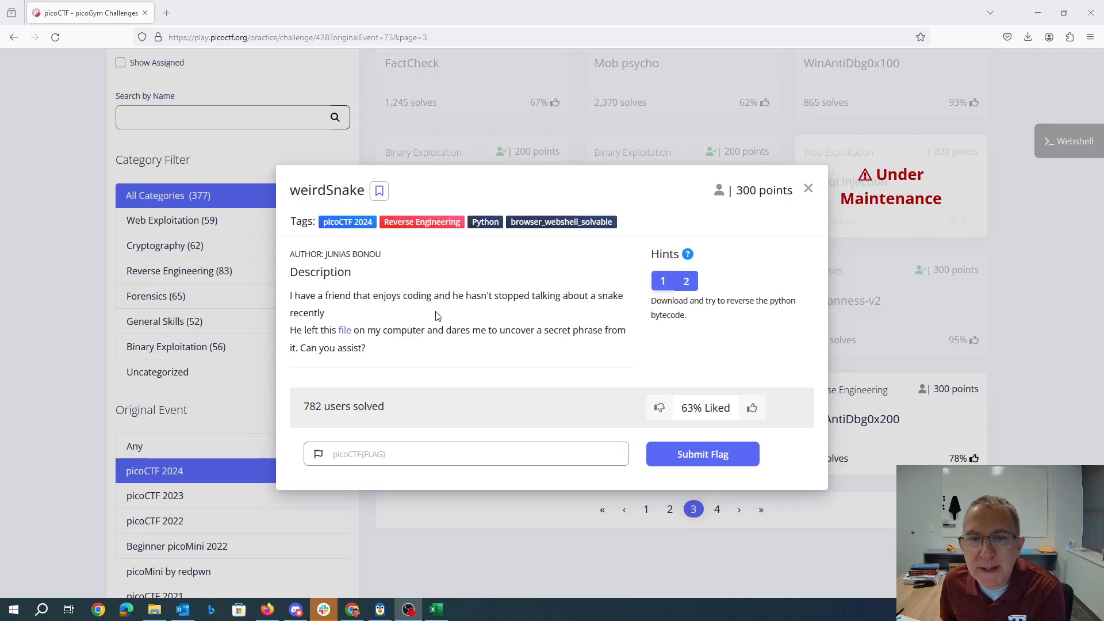
{"action": "mouse_move", "coordinate": [371, 345]}
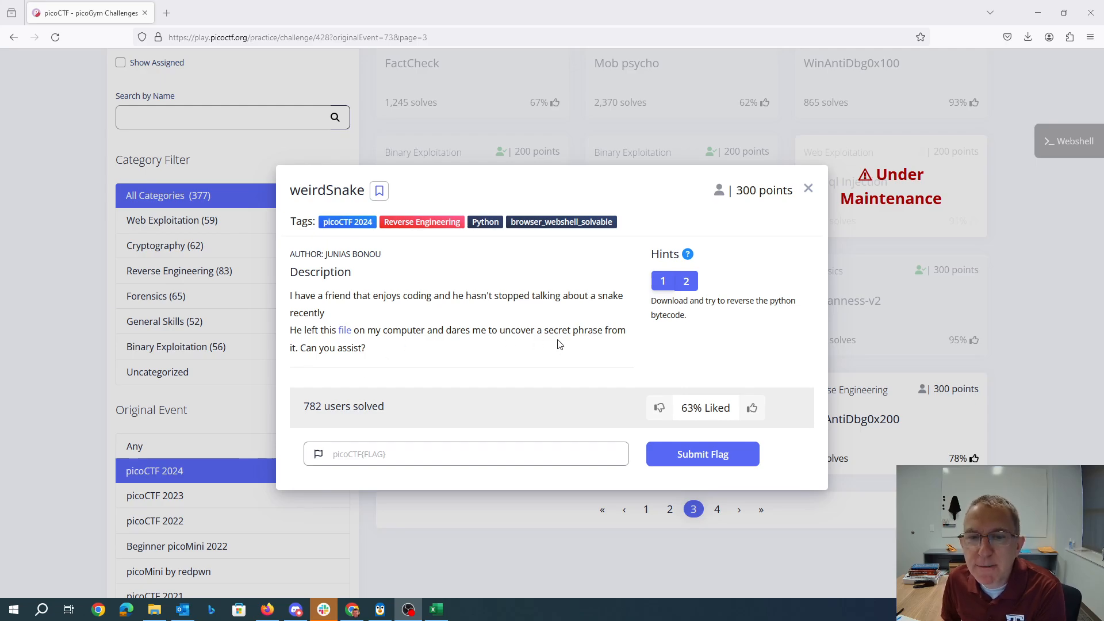
{"action": "mouse_move", "coordinate": [673, 321]}
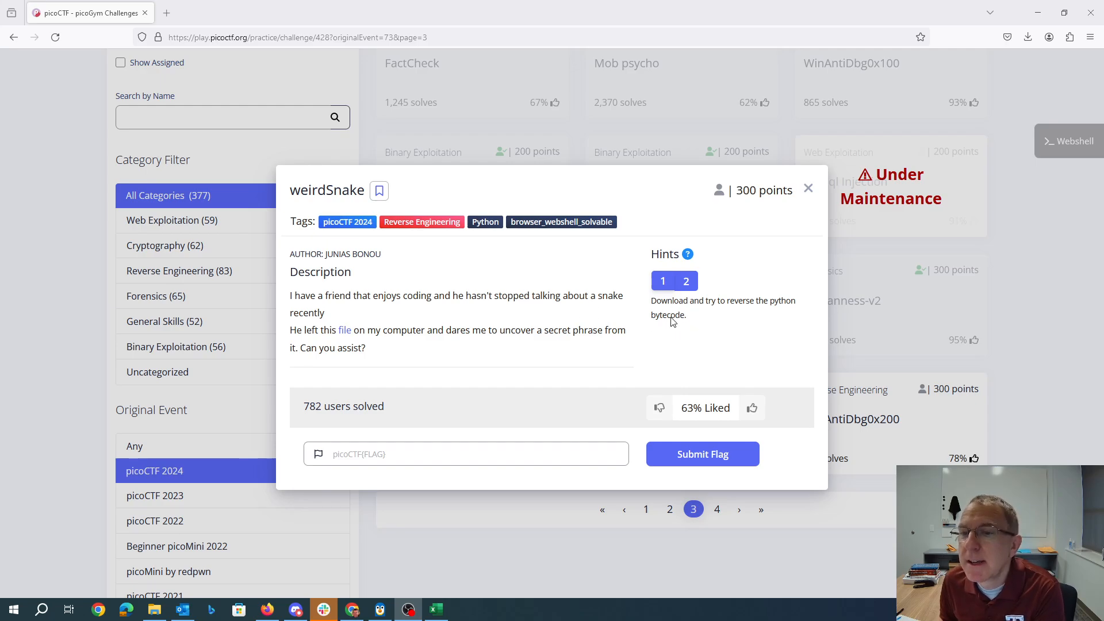
{"action": "mouse_move", "coordinate": [706, 328]}
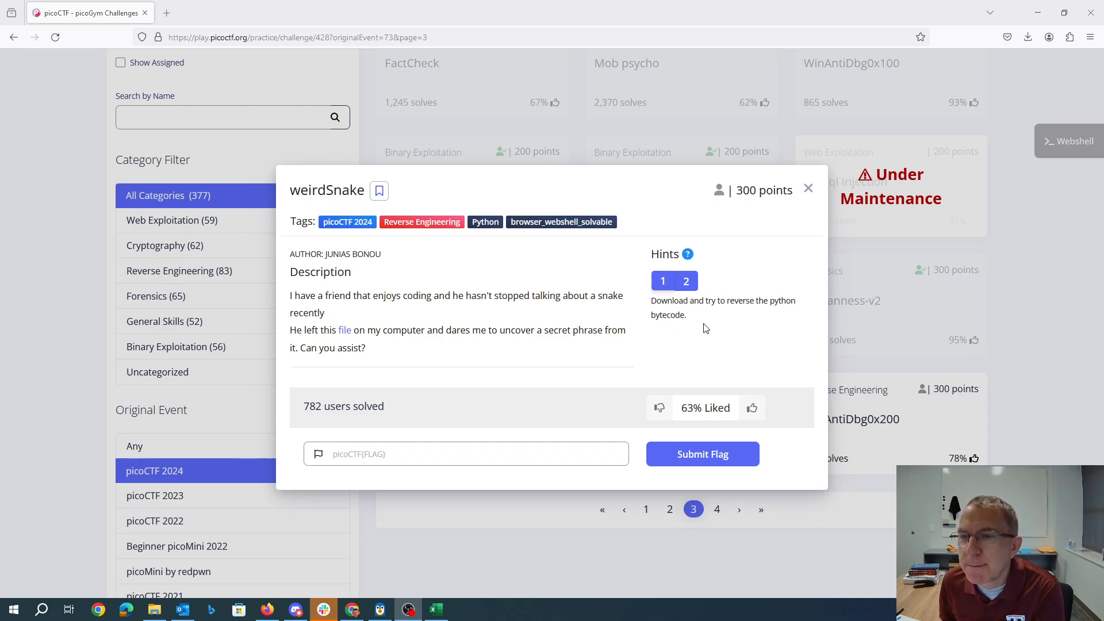
Focus the terminal window showing the snake bytecode disassembly in Vim.
{"action": "left_click", "coordinate": [685, 280]}
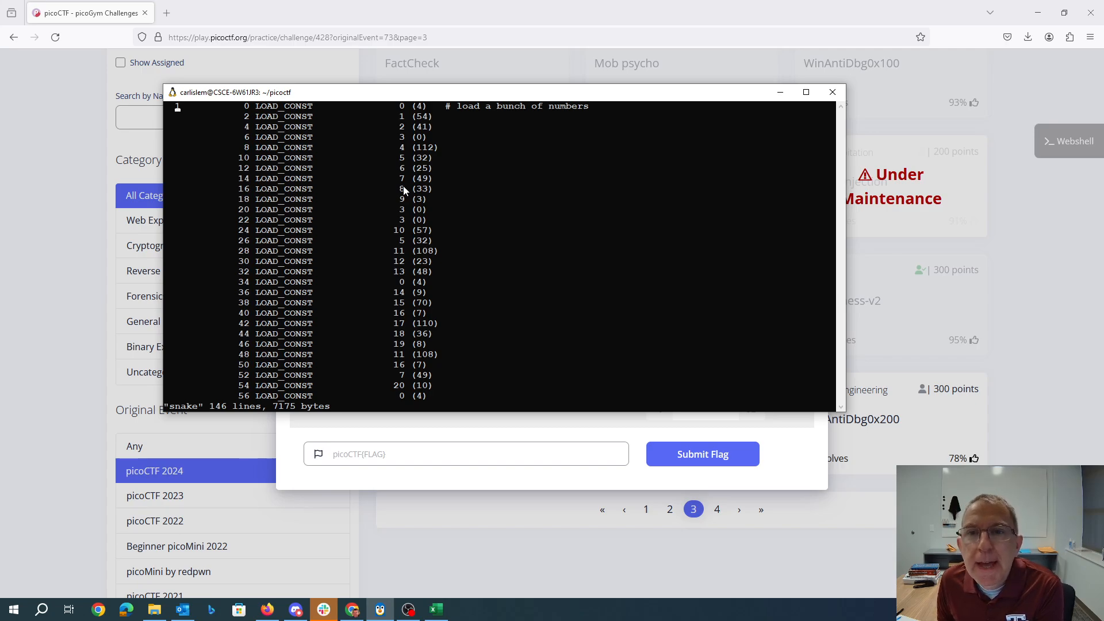
{"action": "mouse_move", "coordinate": [411, 208]}
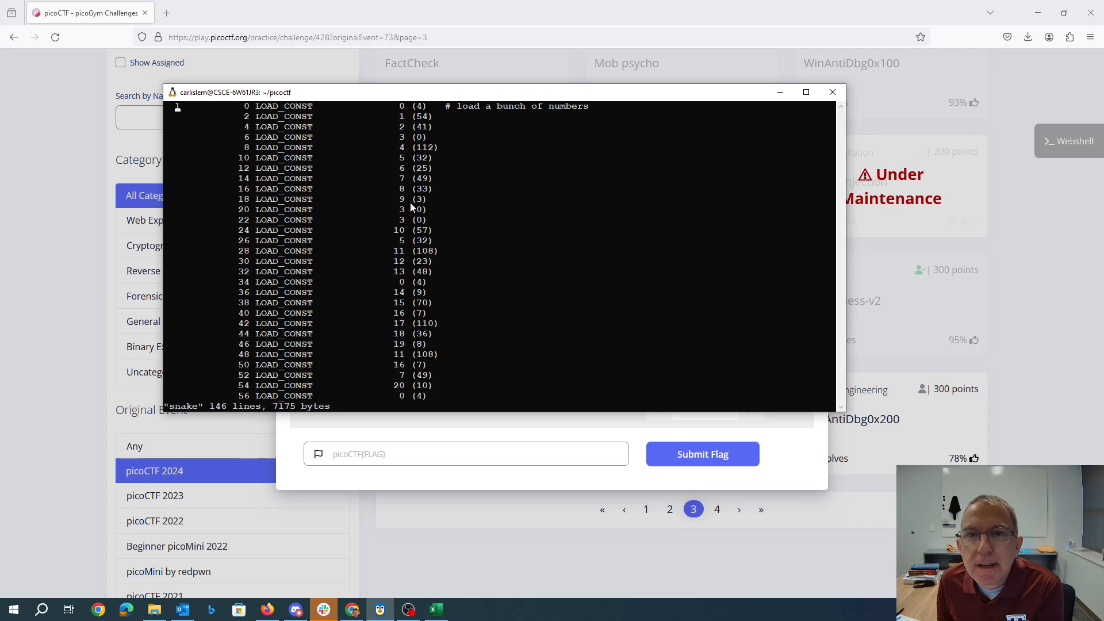
Scroll the bytecode down past the number loads to the input_list and key_str 'J' stores.
{"action": "scroll", "scroll_direction": "down", "scroll_amount": 3}
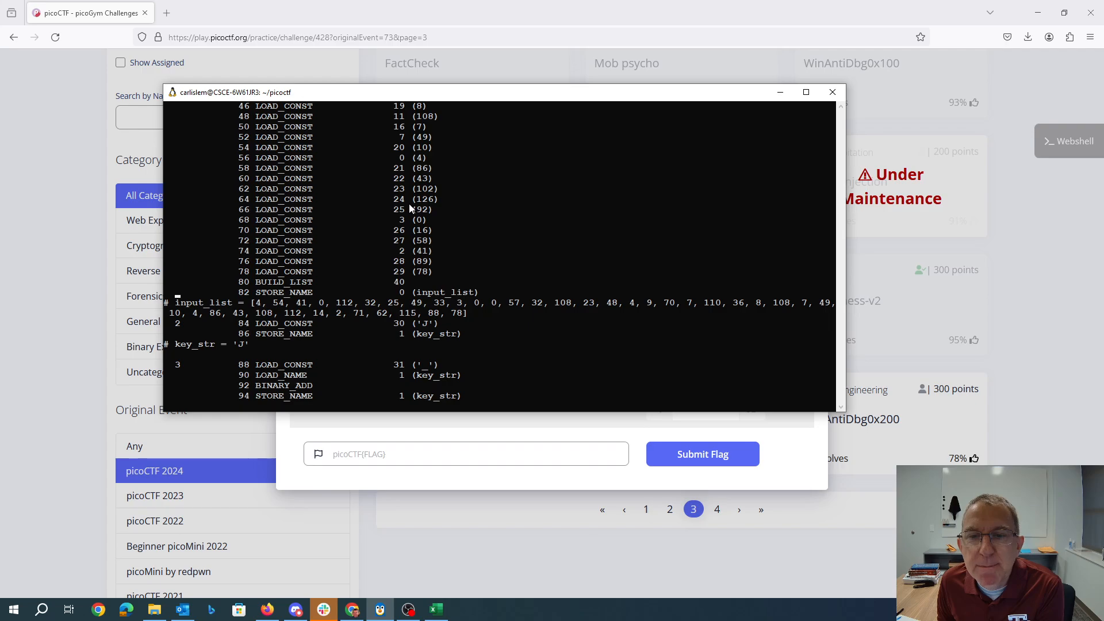
{"action": "mouse_move", "coordinate": [418, 239]}
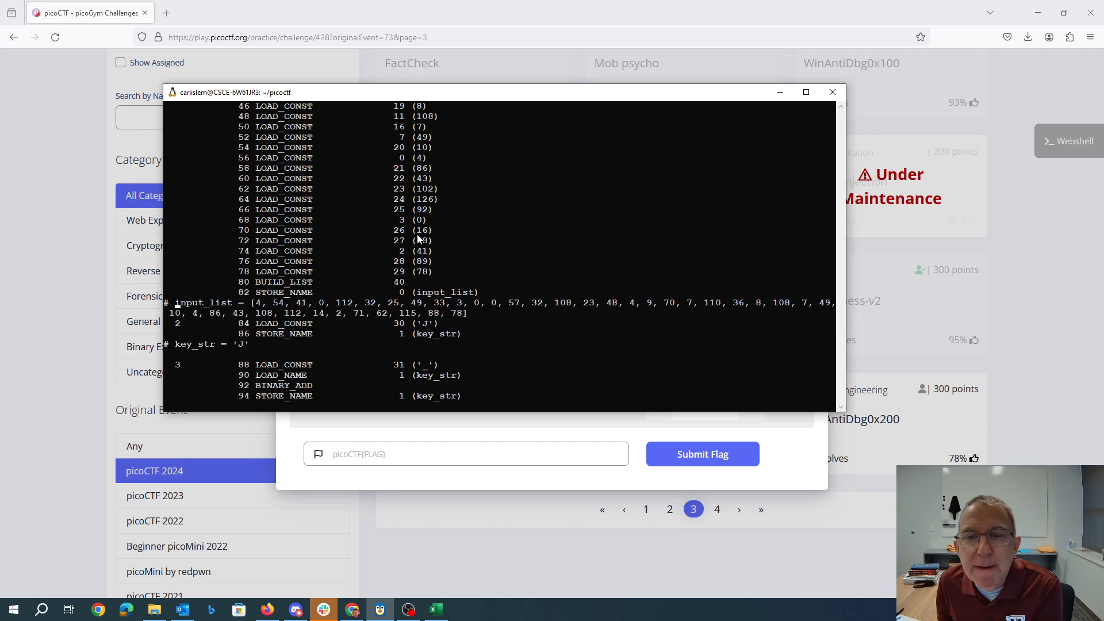
{"action": "mouse_move", "coordinate": [445, 253]}
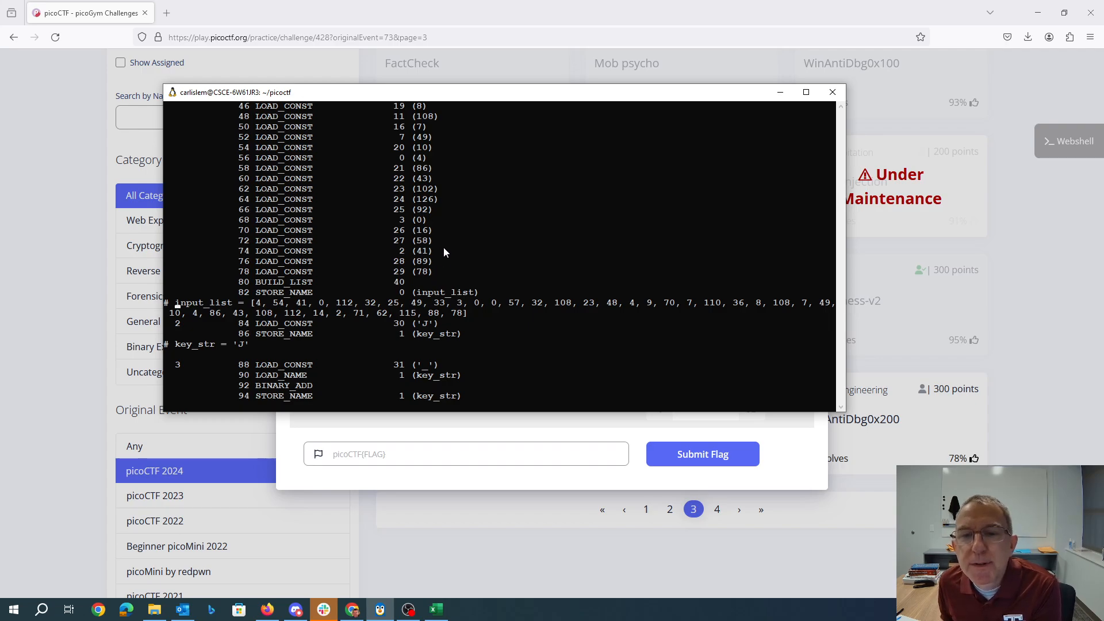
{"action": "mouse_move", "coordinate": [441, 255]}
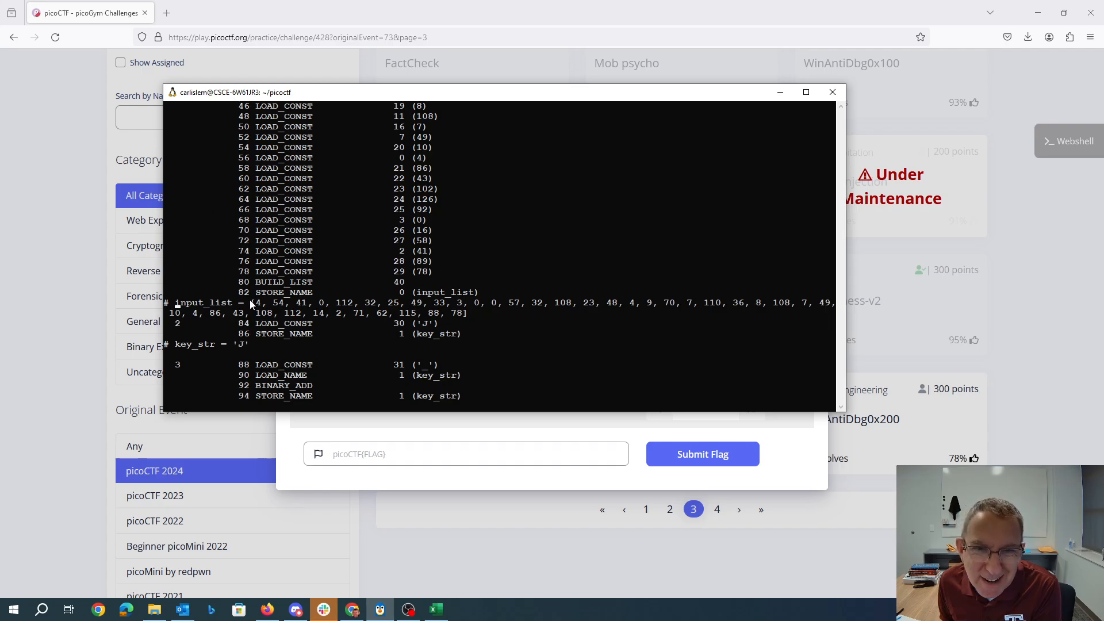
{"action": "mouse_move", "coordinate": [398, 275]}
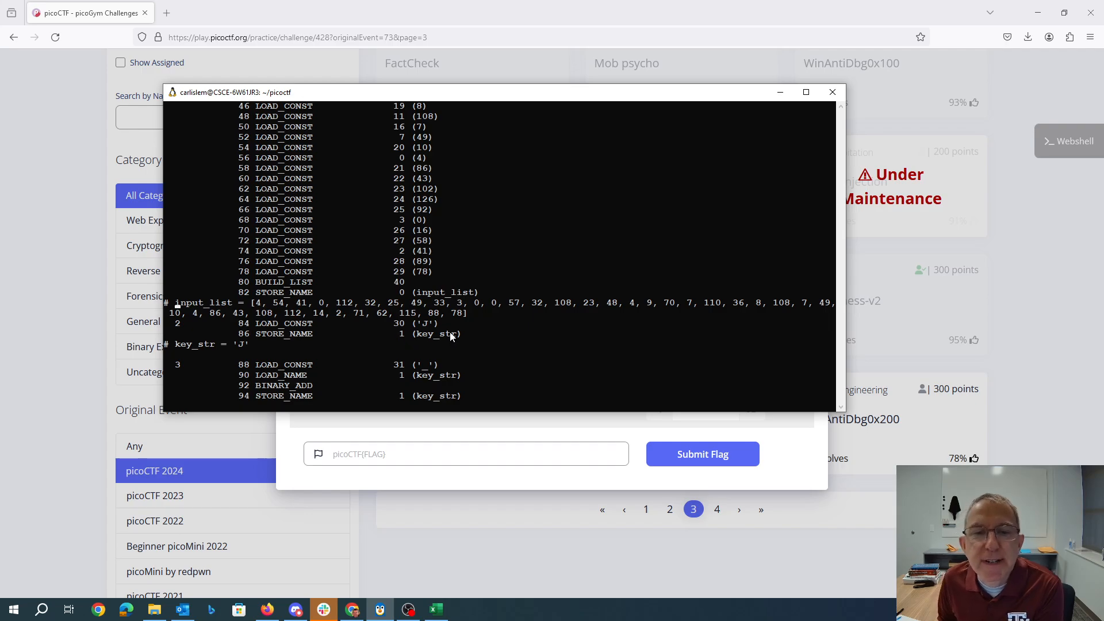
{"action": "mouse_move", "coordinate": [457, 355]}
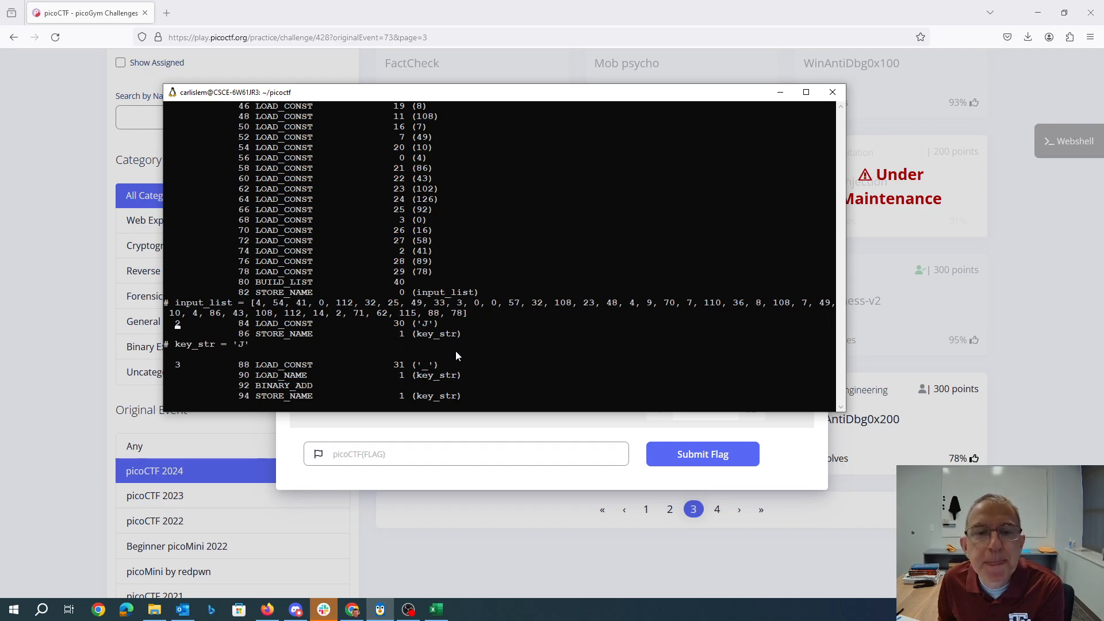
{"action": "mouse_move", "coordinate": [455, 351]}
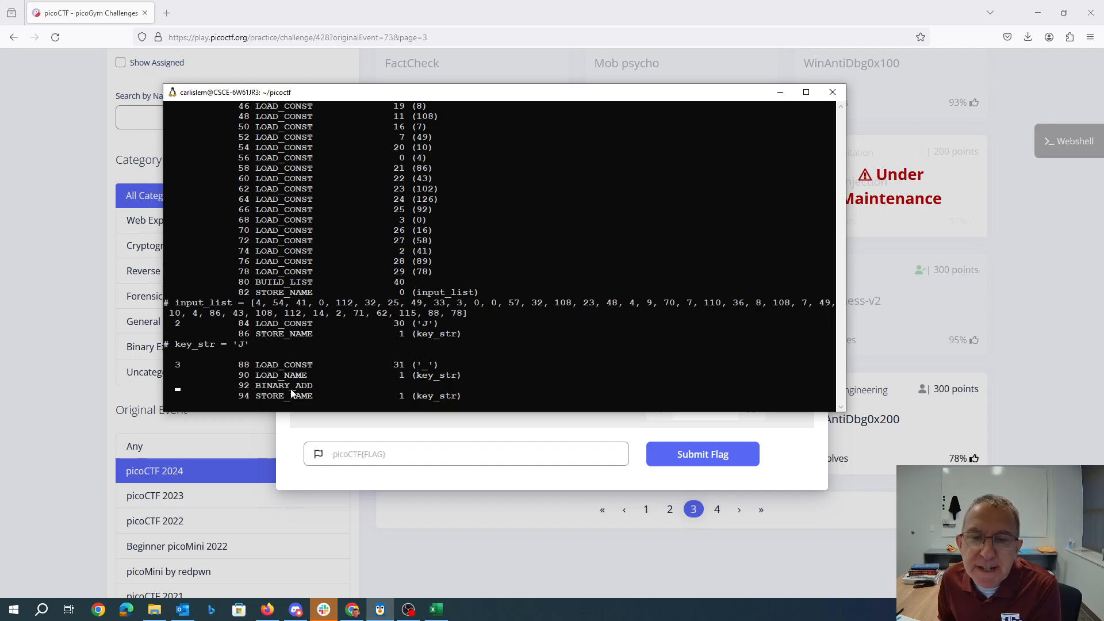
{"action": "mouse_move", "coordinate": [308, 381]}
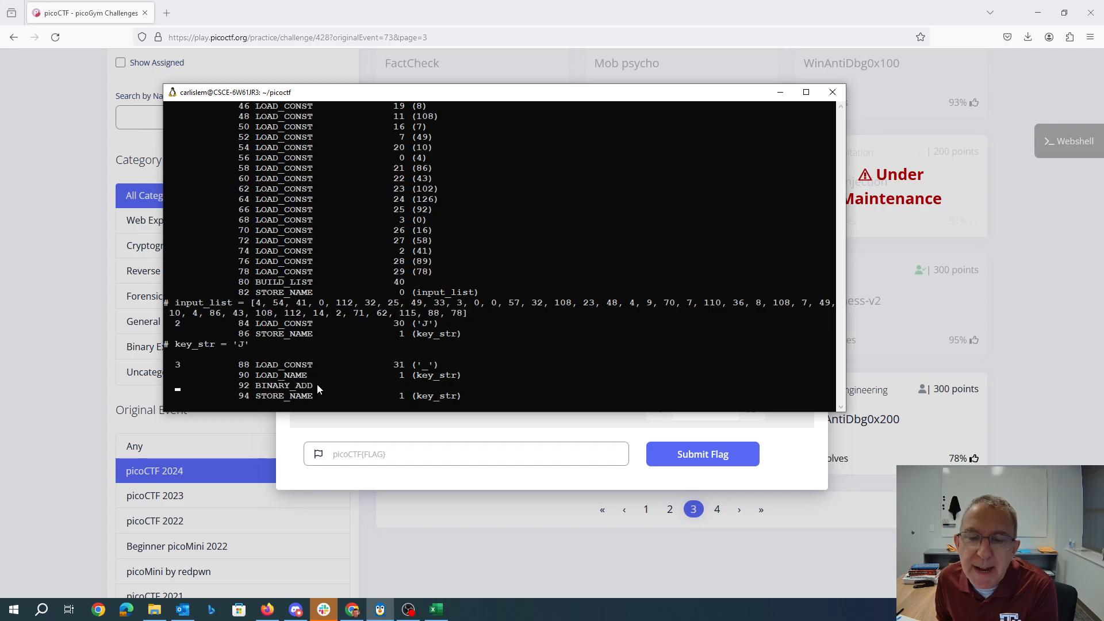
{"action": "mouse_move", "coordinate": [322, 404]}
{"action": "type", "text": "# key_str = '_'+key_str"}
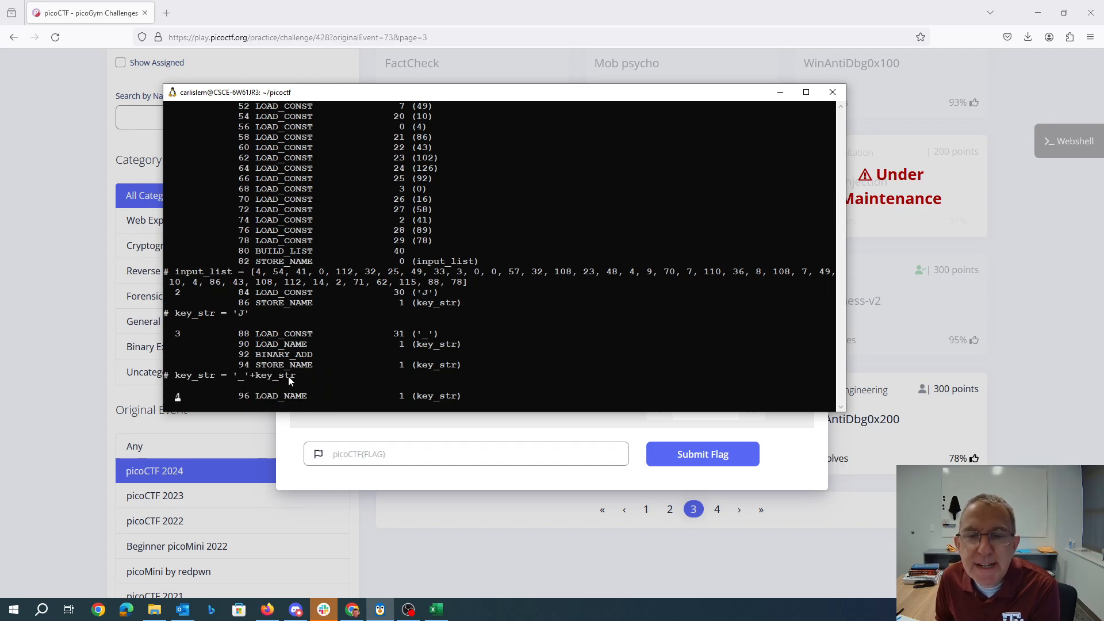
Scroll through the key_str bytecode for 'o', '3' and 't' down to the line-9 list comprehension.
{"action": "scroll", "scroll_direction": "down", "scroll_amount": 3}
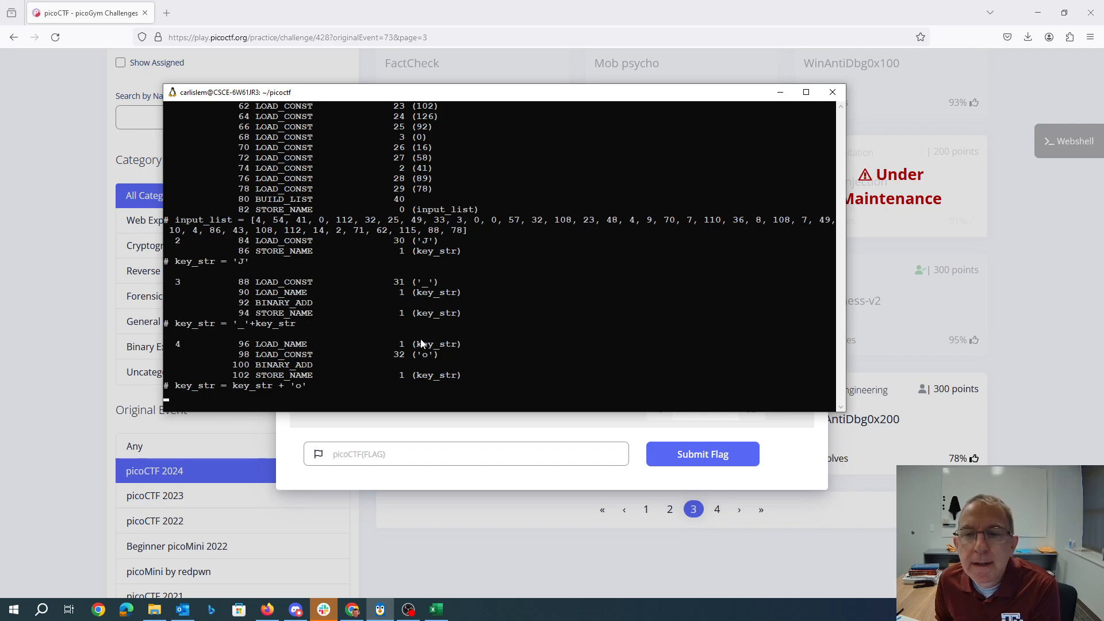
{"action": "mouse_move", "coordinate": [208, 280]}
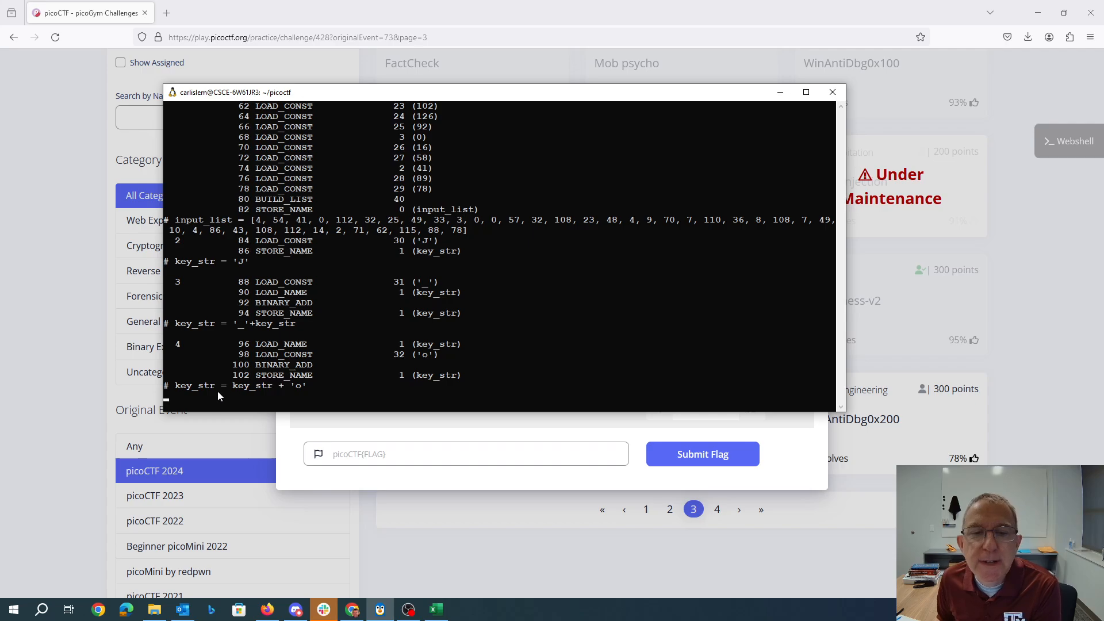
{"action": "scroll", "scroll_direction": "down", "scroll_amount": 3}
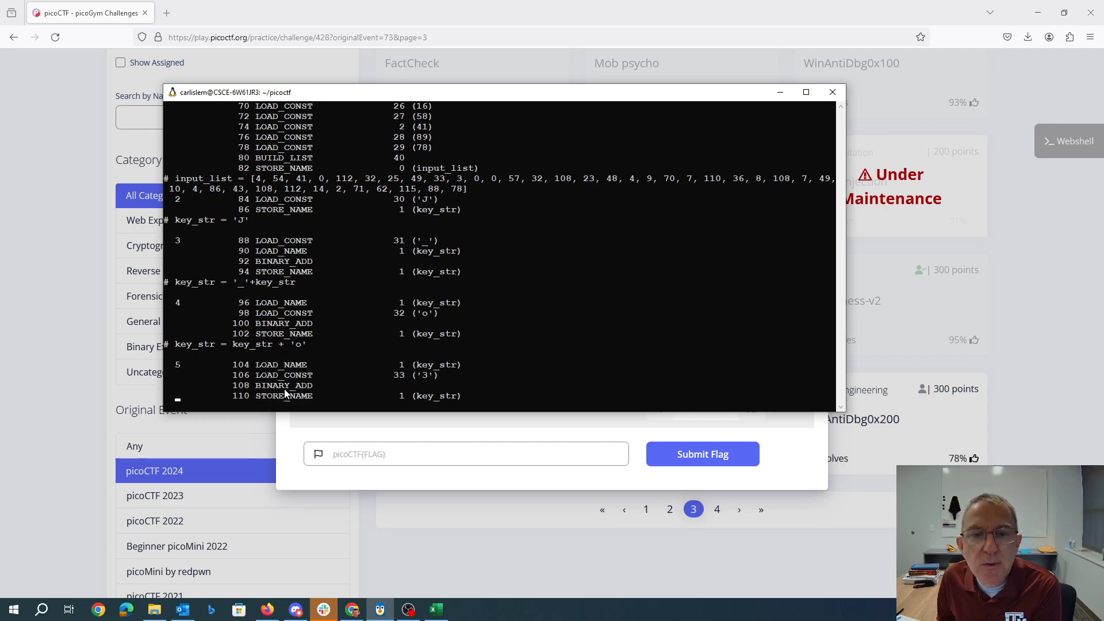
{"action": "scroll", "scroll_direction": "down", "scroll_amount": 3}
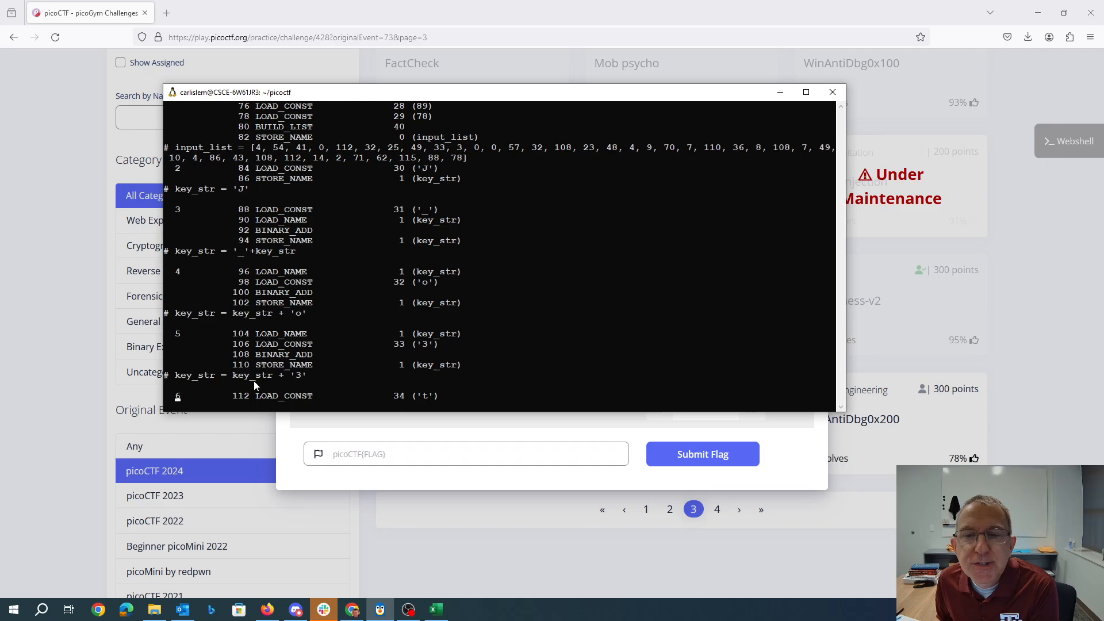
{"action": "scroll", "scroll_direction": "down", "scroll_amount": 3}
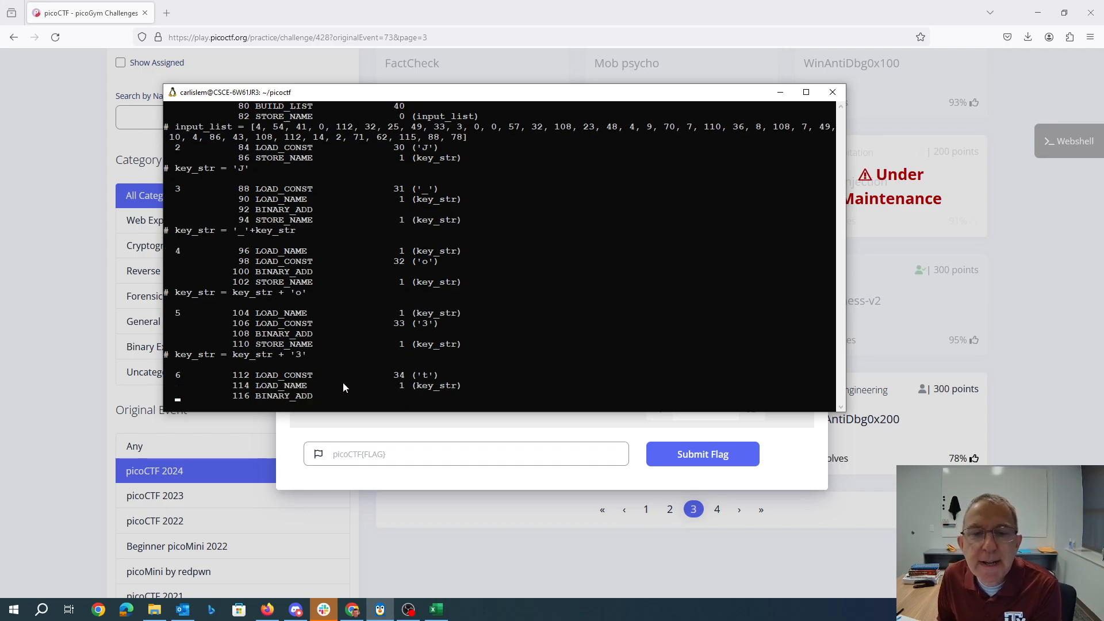
{"action": "scroll", "scroll_direction": "down", "scroll_amount": 3}
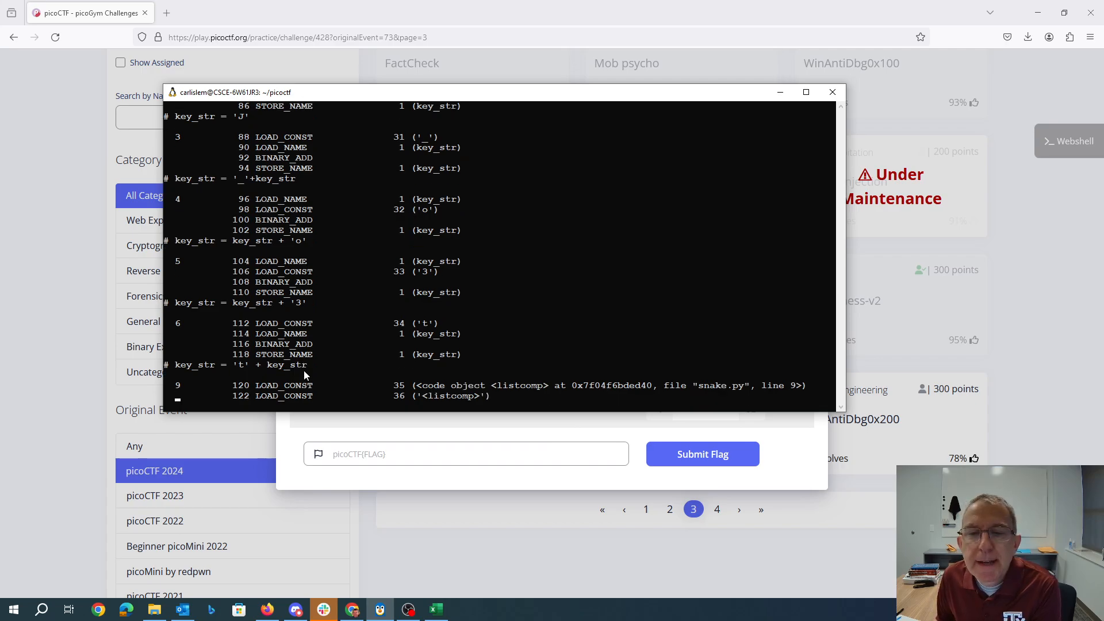
{"action": "mouse_move", "coordinate": [465, 372]}
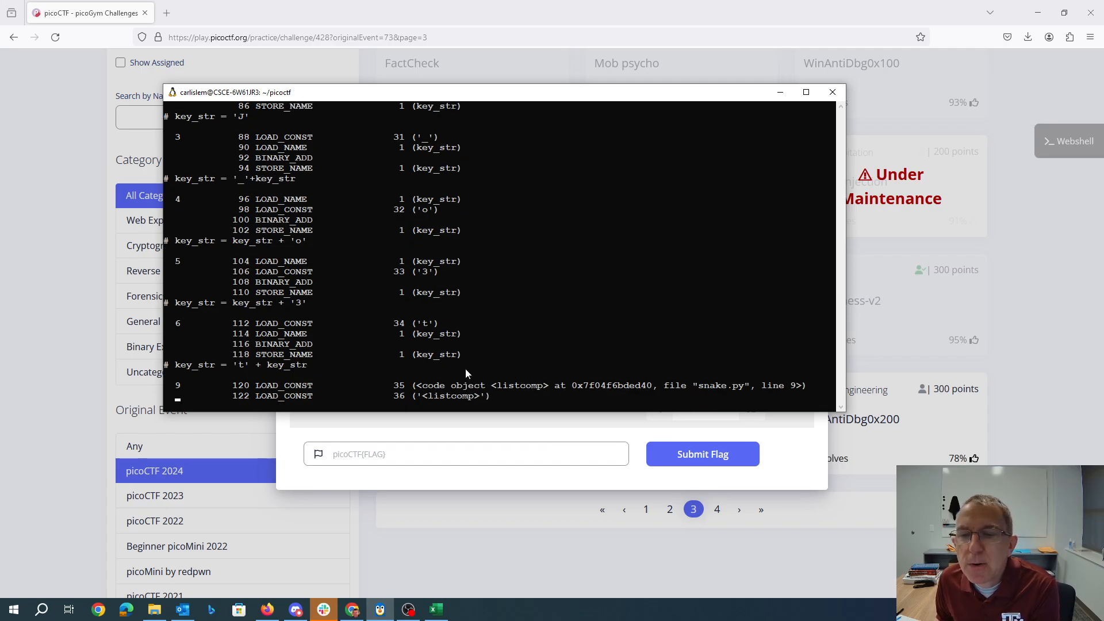
{"action": "mouse_move", "coordinate": [457, 383]}
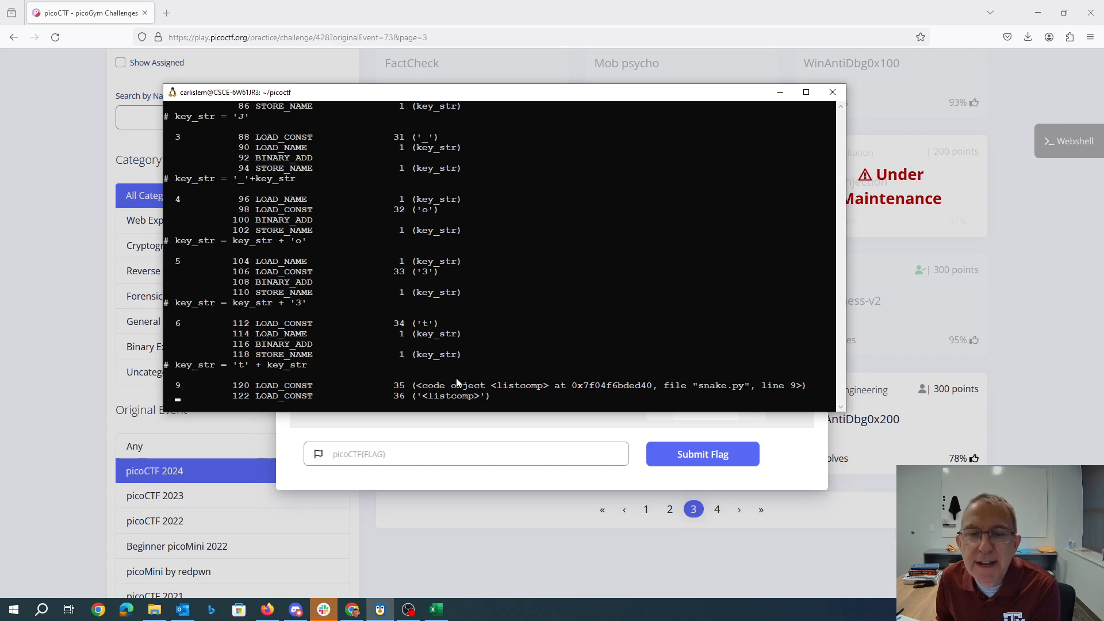
{"action": "scroll", "scroll_direction": "down", "scroll_amount": 3}
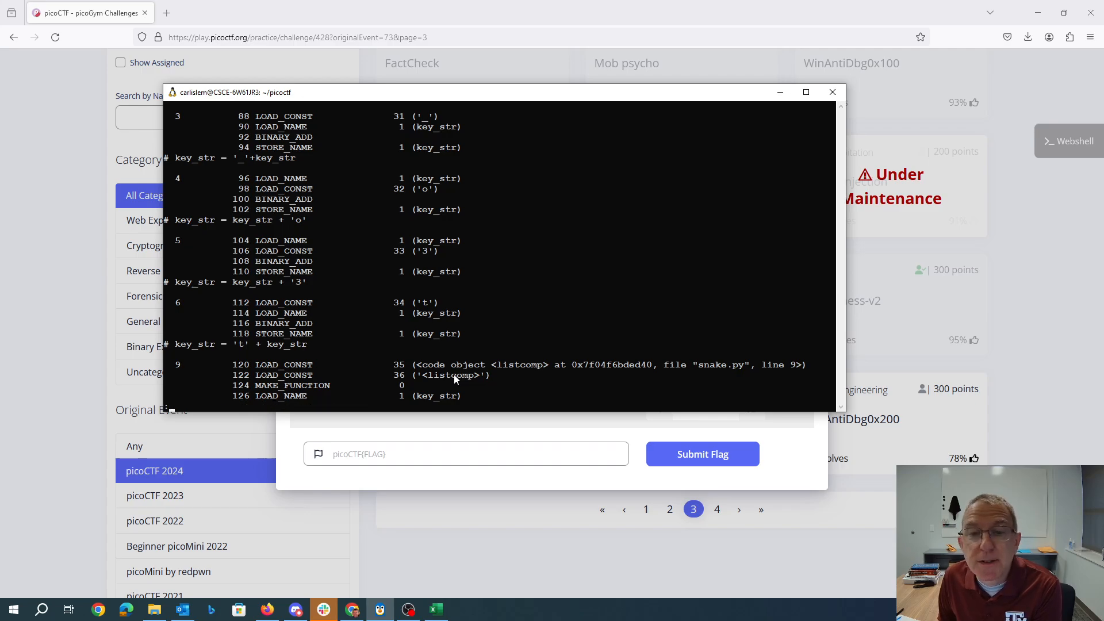
{"action": "scroll", "scroll_direction": "down", "scroll_amount": 3}
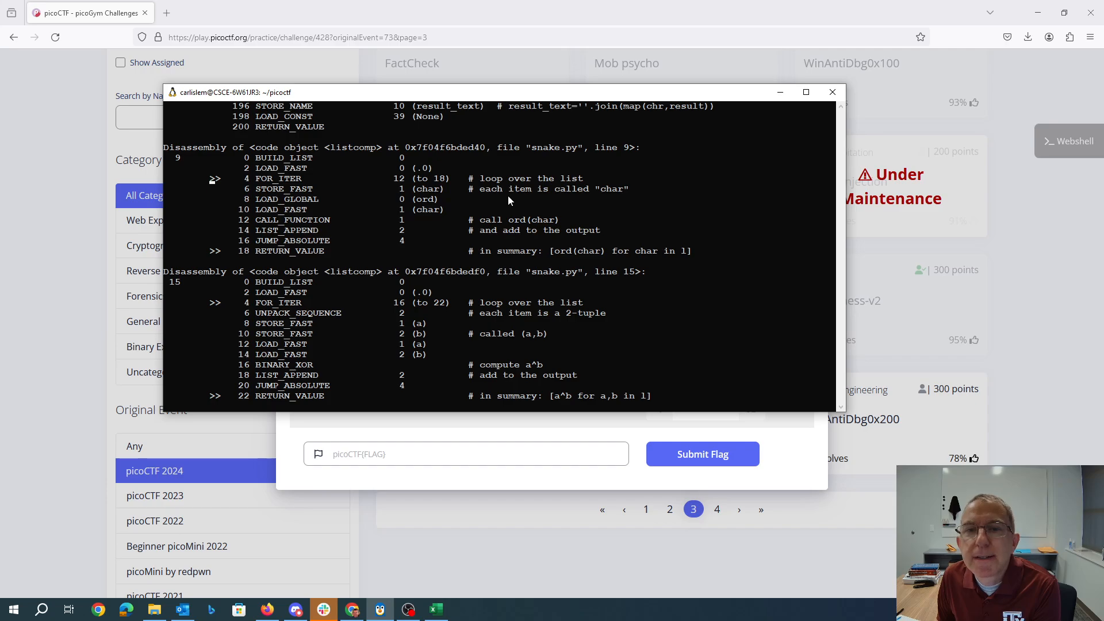
{"action": "mouse_move", "coordinate": [534, 241]}
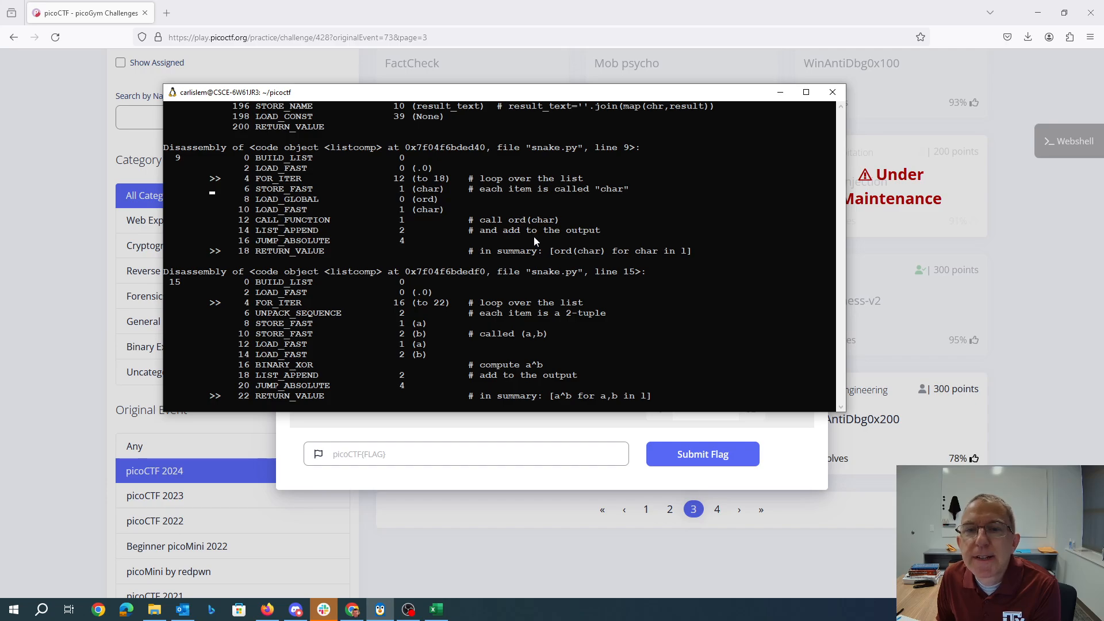
{"action": "mouse_move", "coordinate": [454, 190]}
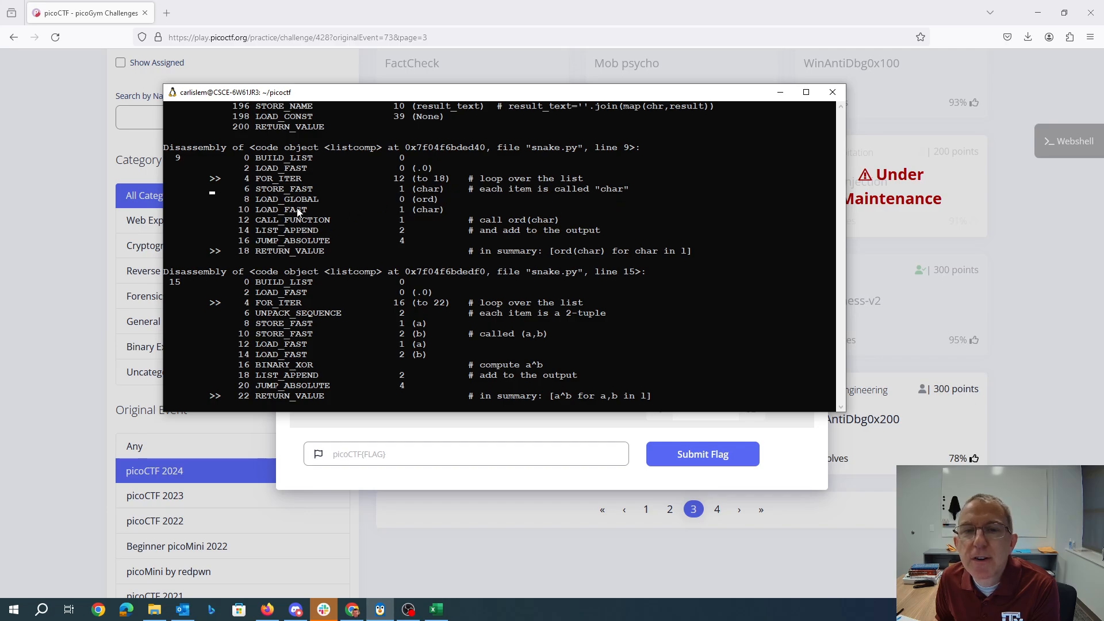
{"action": "mouse_move", "coordinate": [367, 218]}
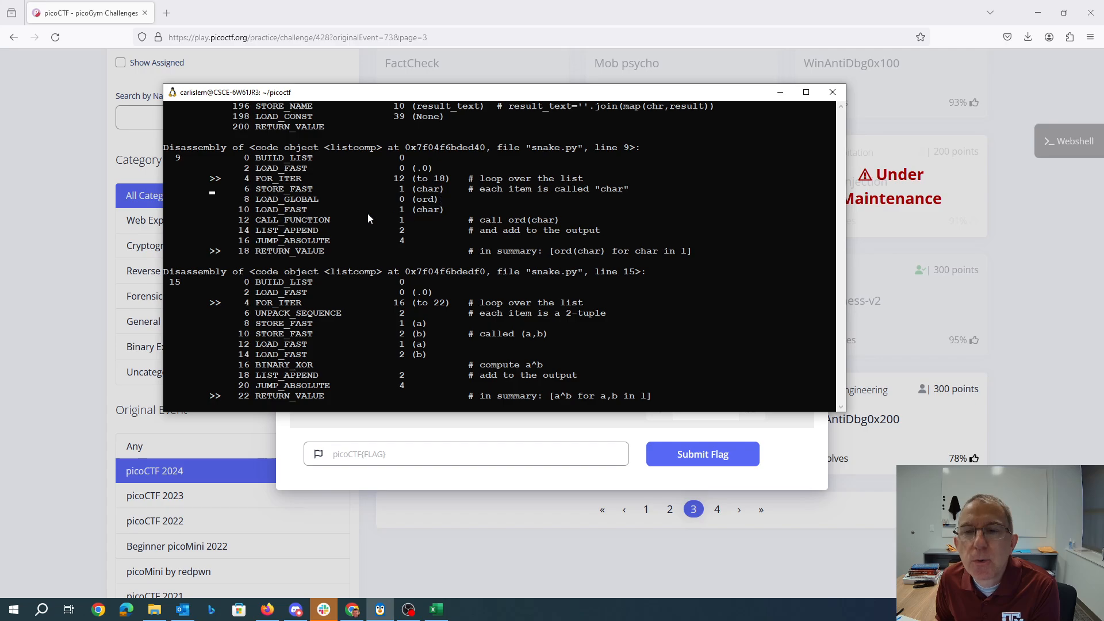
{"action": "mouse_move", "coordinate": [302, 232]}
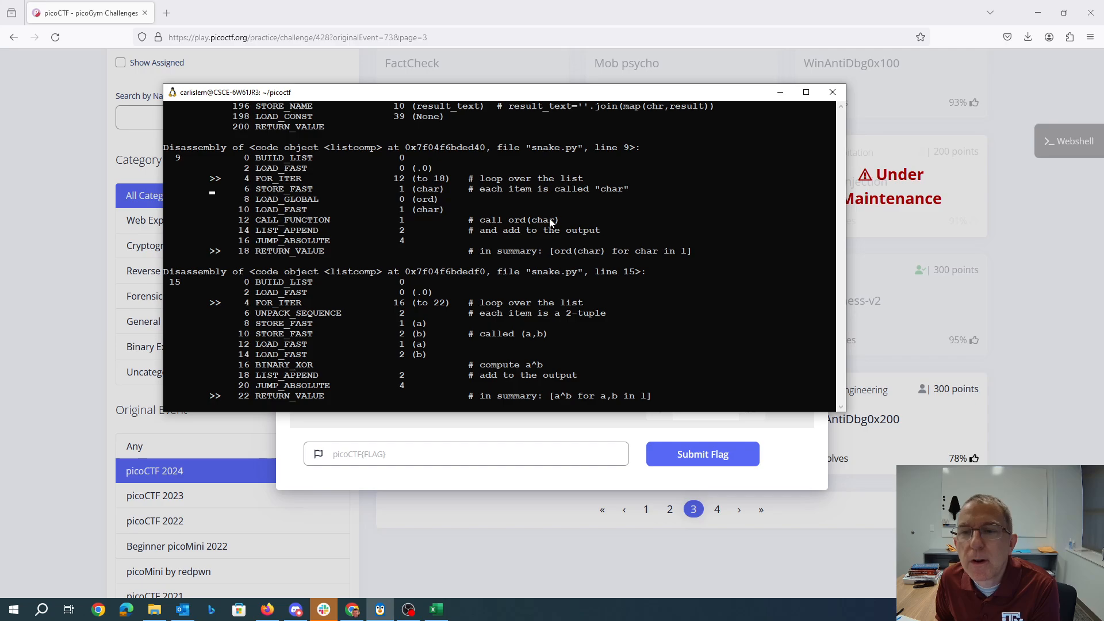
{"action": "mouse_move", "coordinate": [575, 237]}
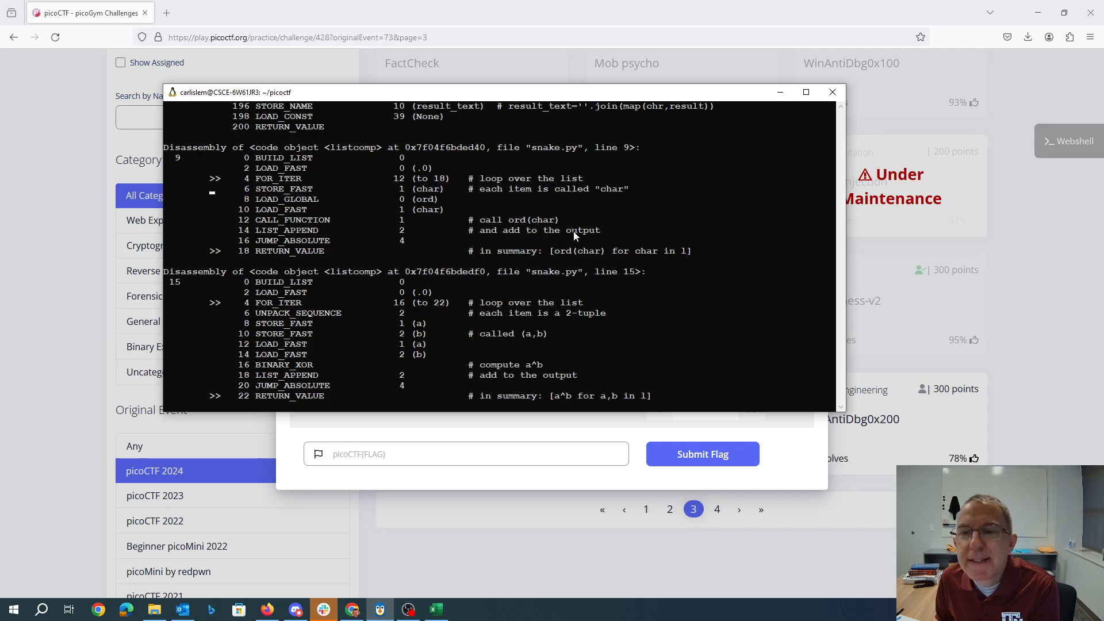
{"action": "mouse_move", "coordinate": [518, 258]}
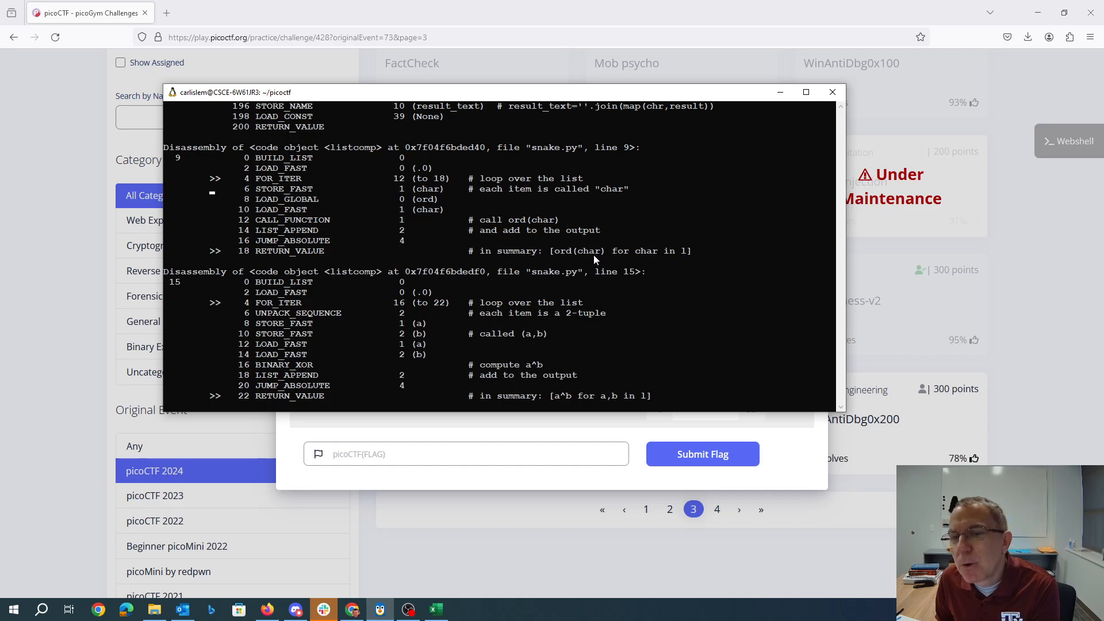
{"action": "mouse_move", "coordinate": [688, 255]}
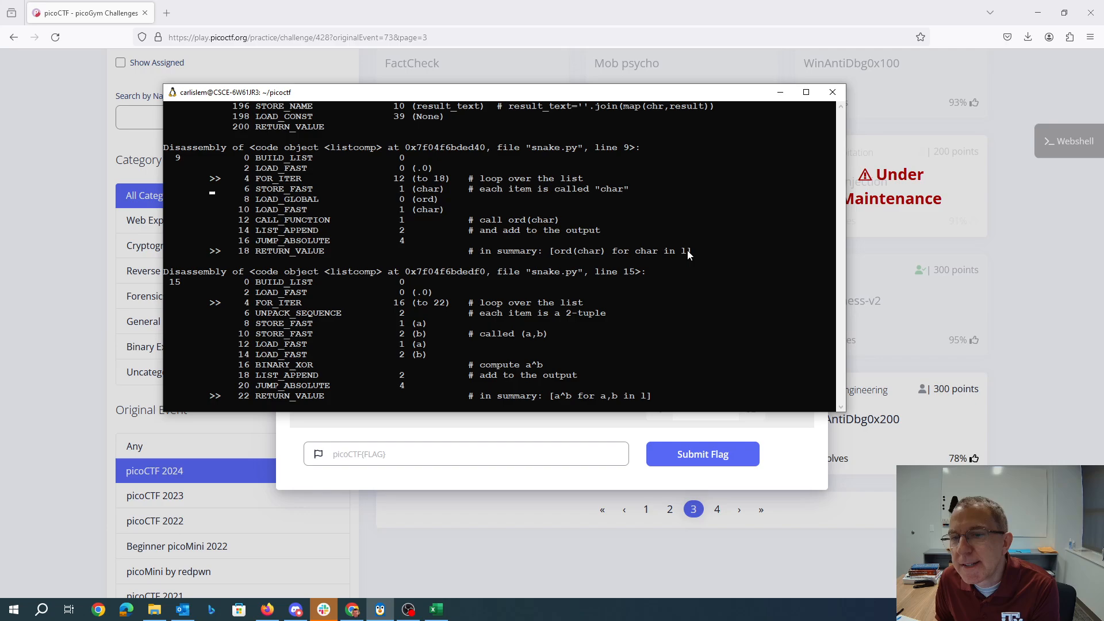
{"action": "mouse_move", "coordinate": [465, 248]}
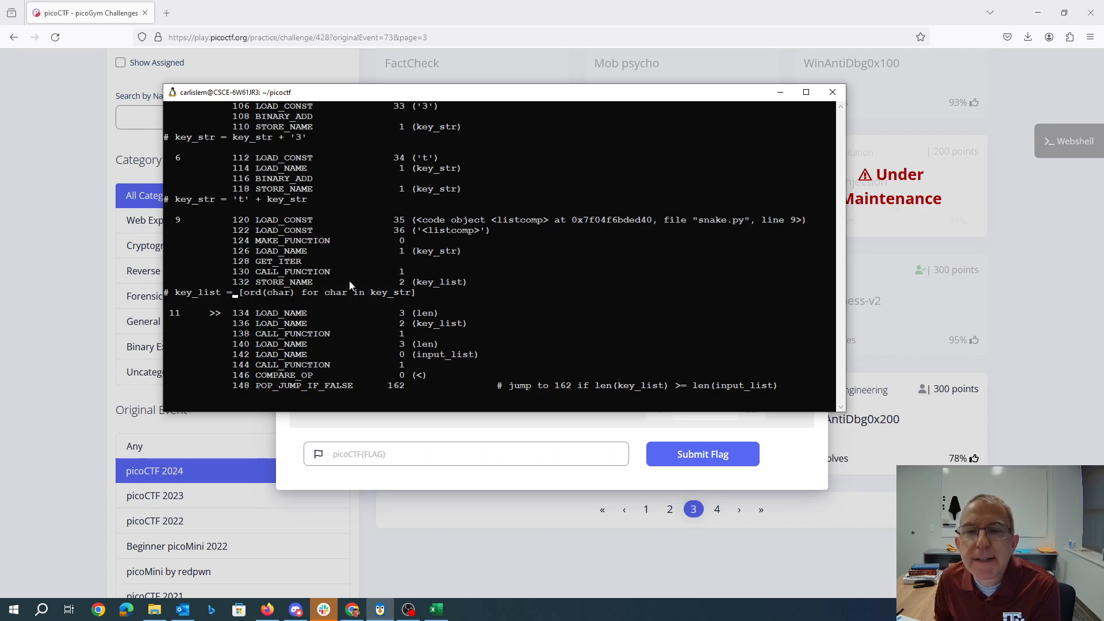
{"action": "mouse_move", "coordinate": [249, 295]}
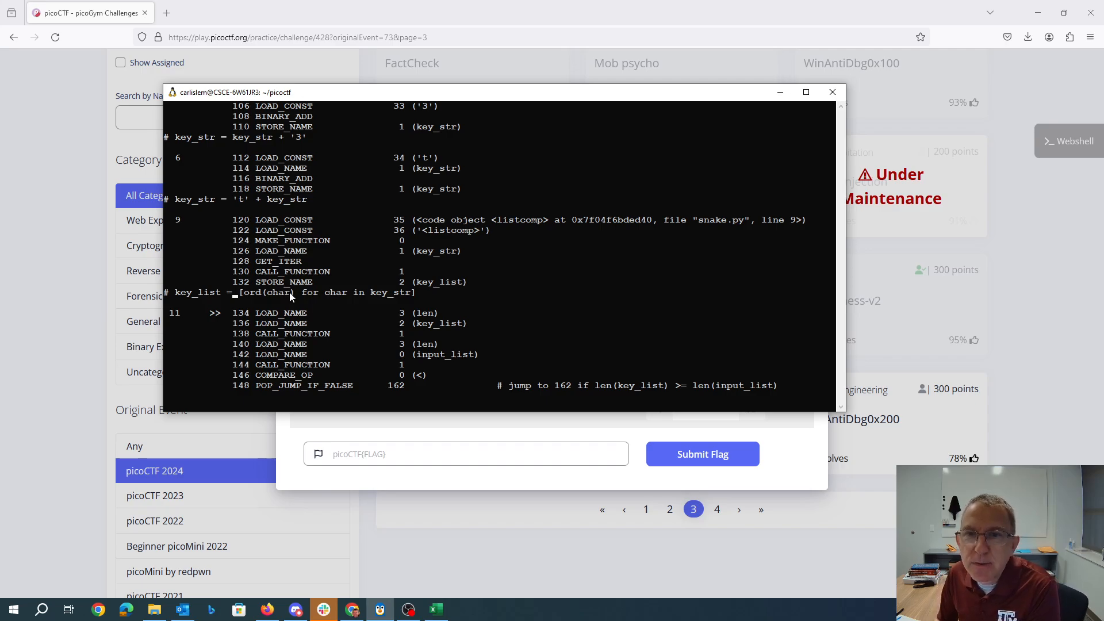
{"action": "mouse_move", "coordinate": [292, 227]}
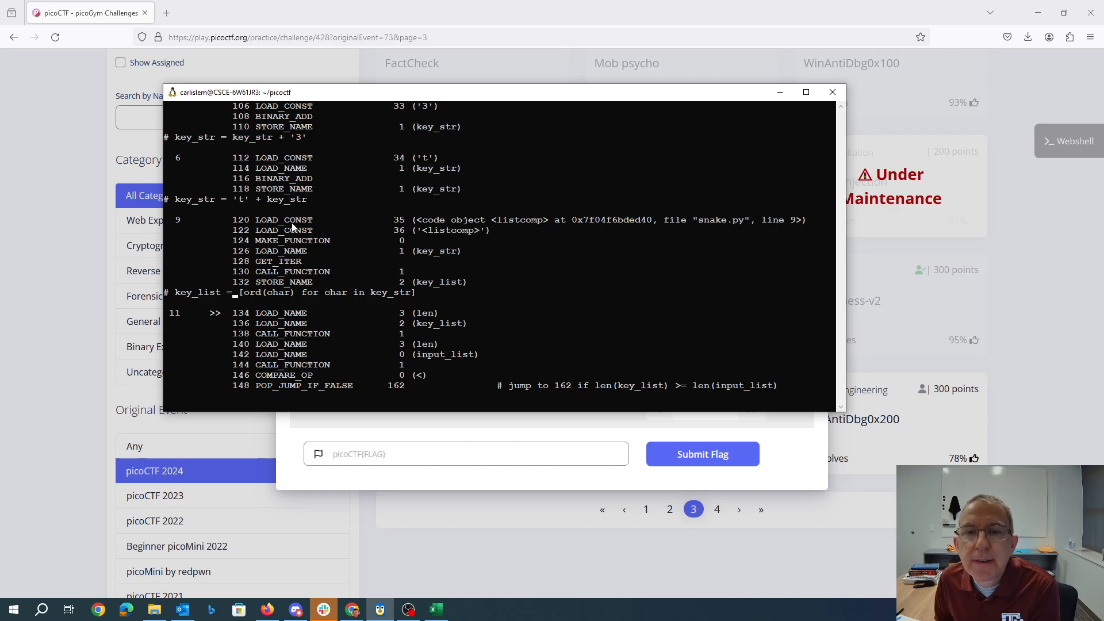
{"action": "mouse_move", "coordinate": [390, 195]}
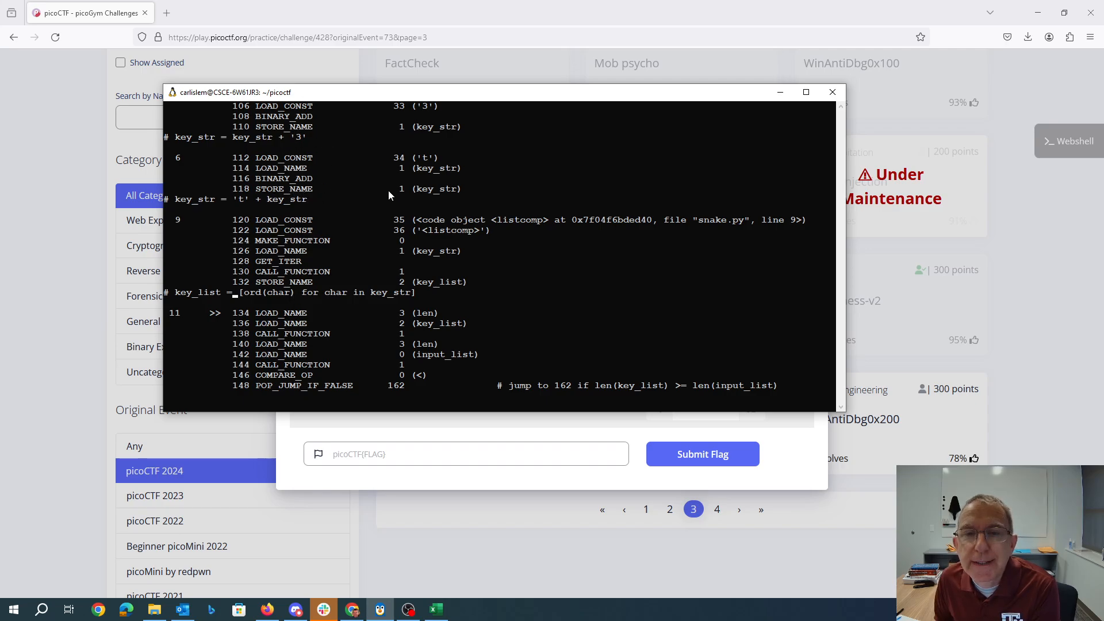
{"action": "mouse_move", "coordinate": [387, 185]}
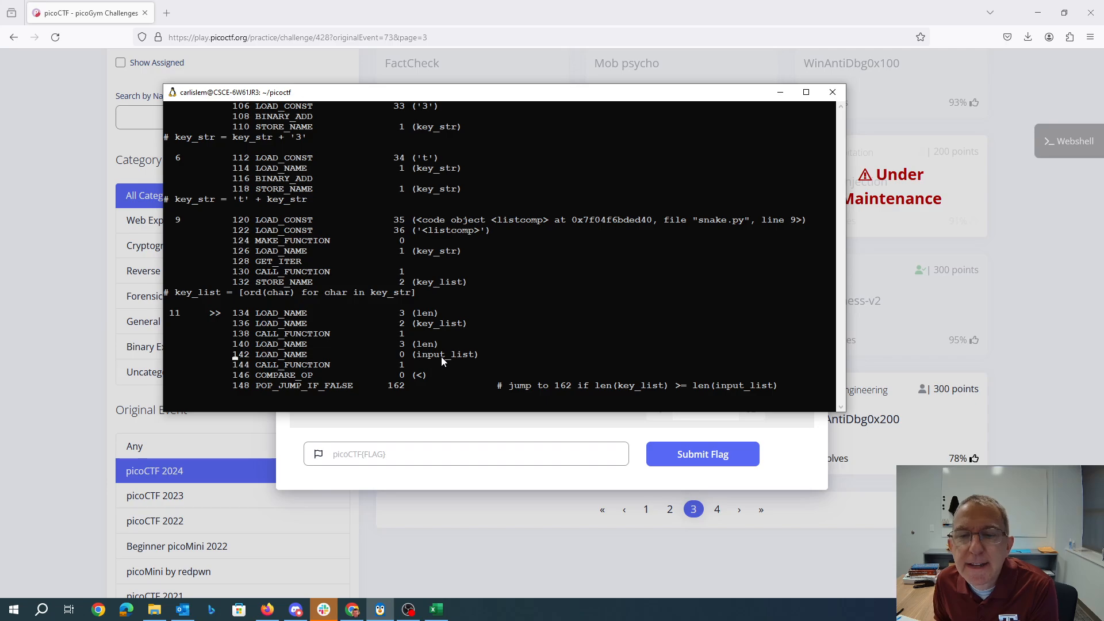
{"action": "mouse_move", "coordinate": [428, 373]}
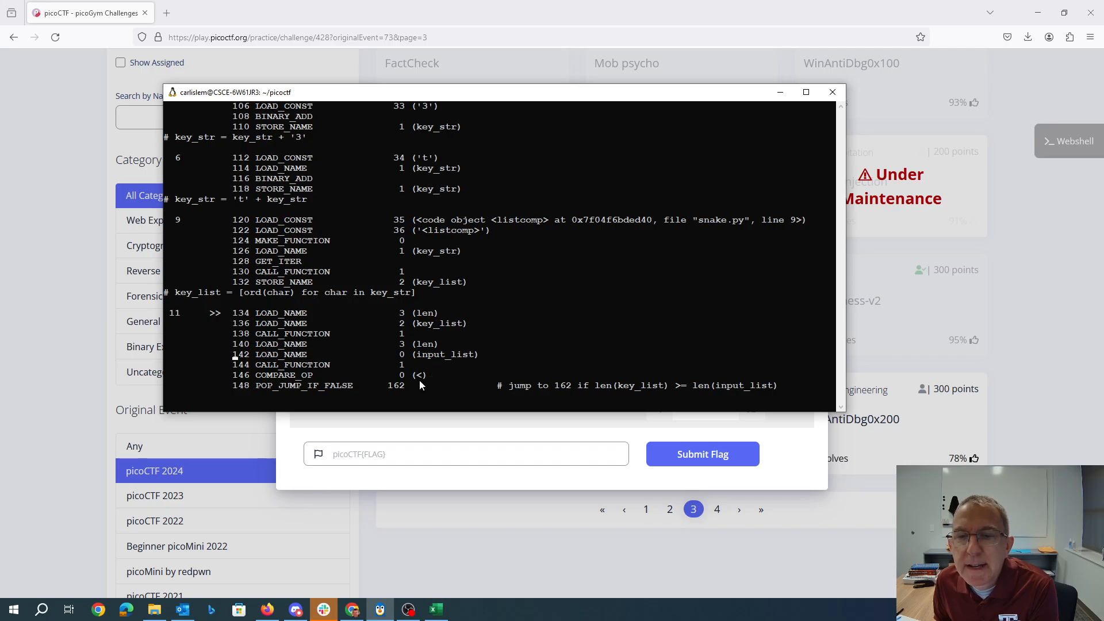
{"action": "mouse_move", "coordinate": [424, 382]}
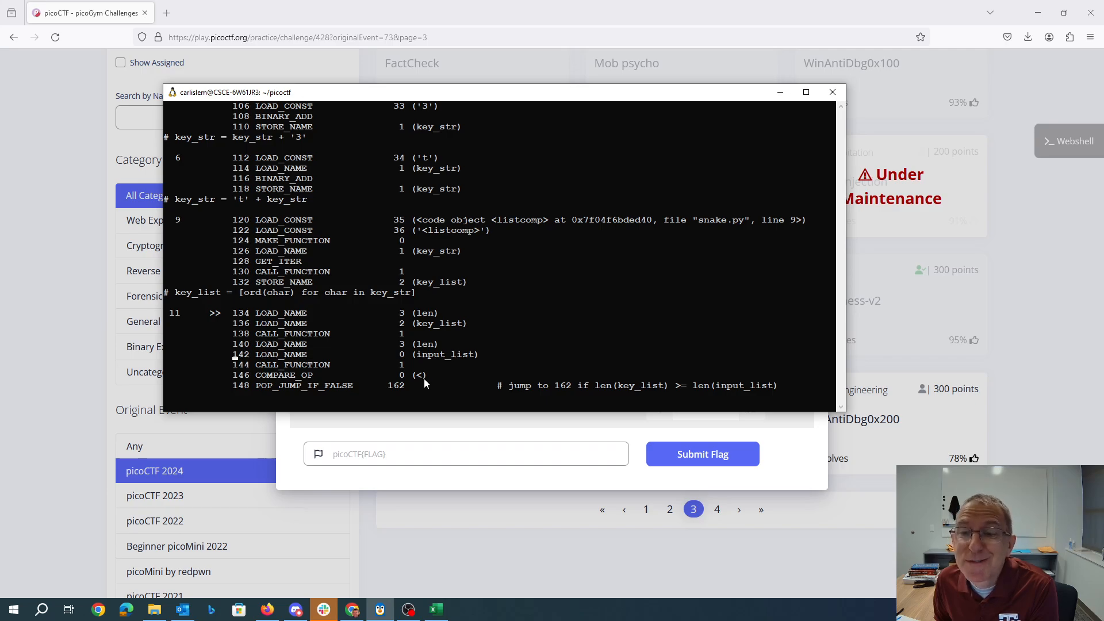
{"action": "mouse_move", "coordinate": [422, 400]}
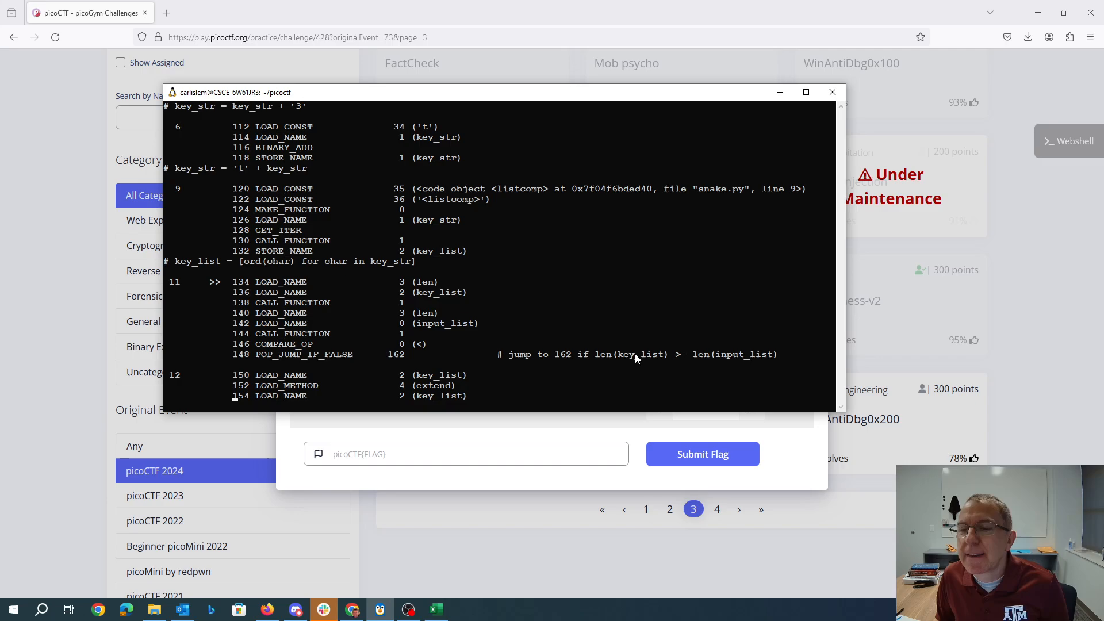
{"action": "mouse_move", "coordinate": [715, 366]}
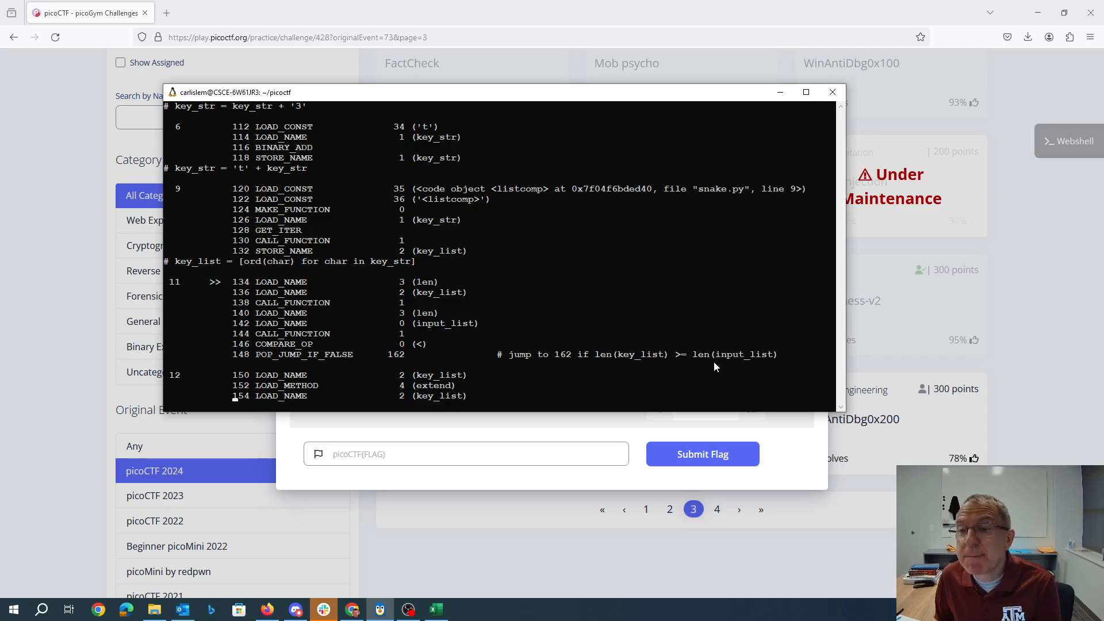
{"action": "scroll", "scroll_direction": "down", "scroll_amount": 3}
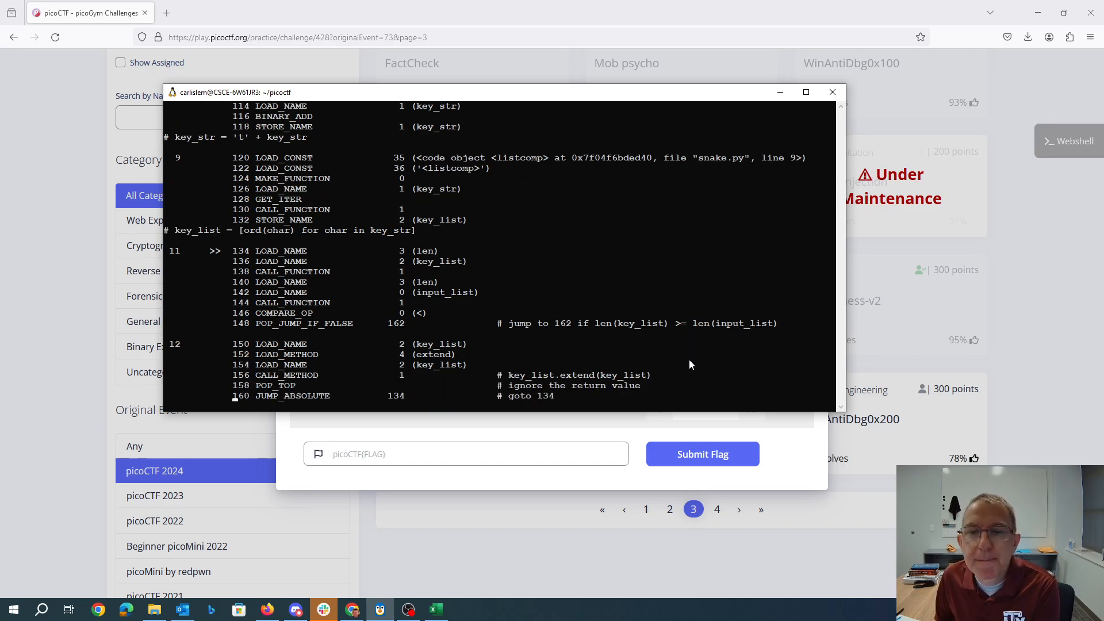
{"action": "scroll", "scroll_direction": "down", "scroll_amount": 3}
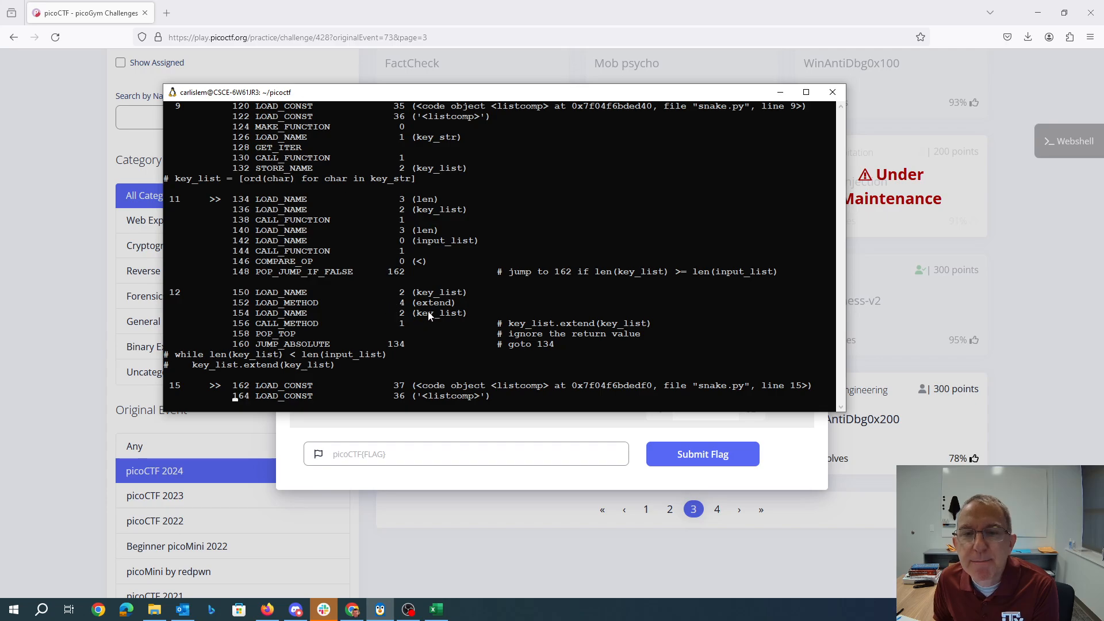
{"action": "mouse_move", "coordinate": [281, 345]}
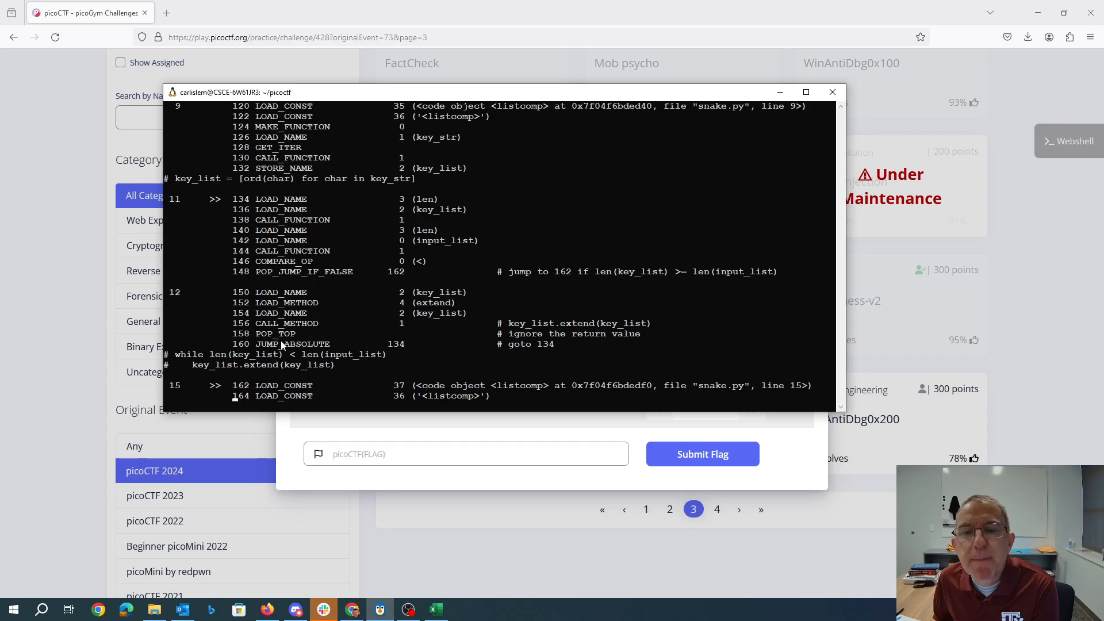
{"action": "mouse_move", "coordinate": [521, 340]}
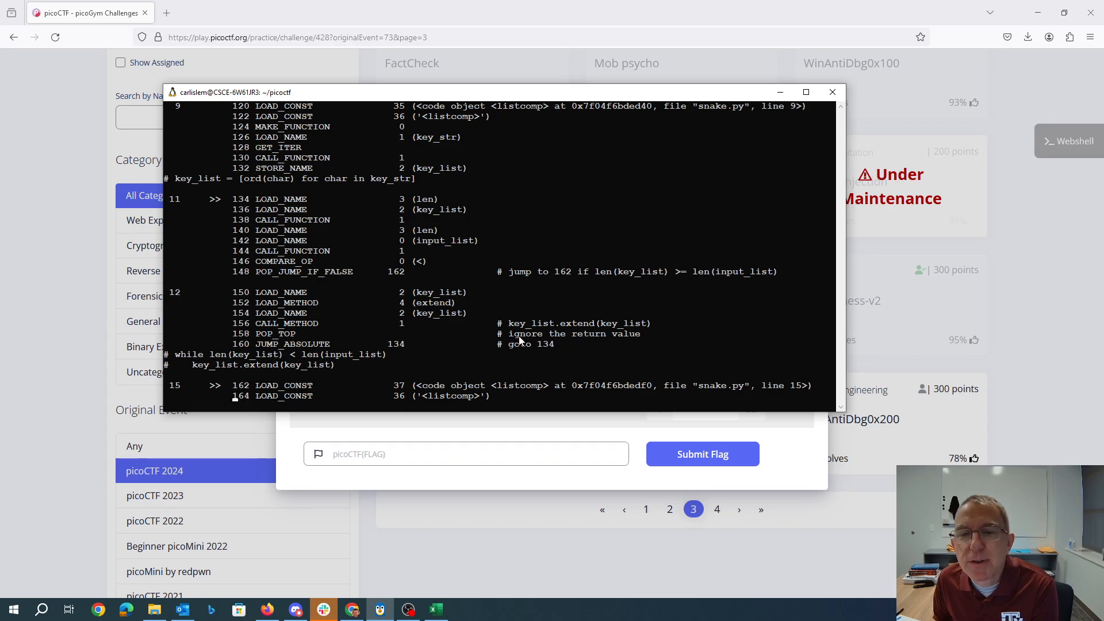
{"action": "mouse_move", "coordinate": [242, 202]}
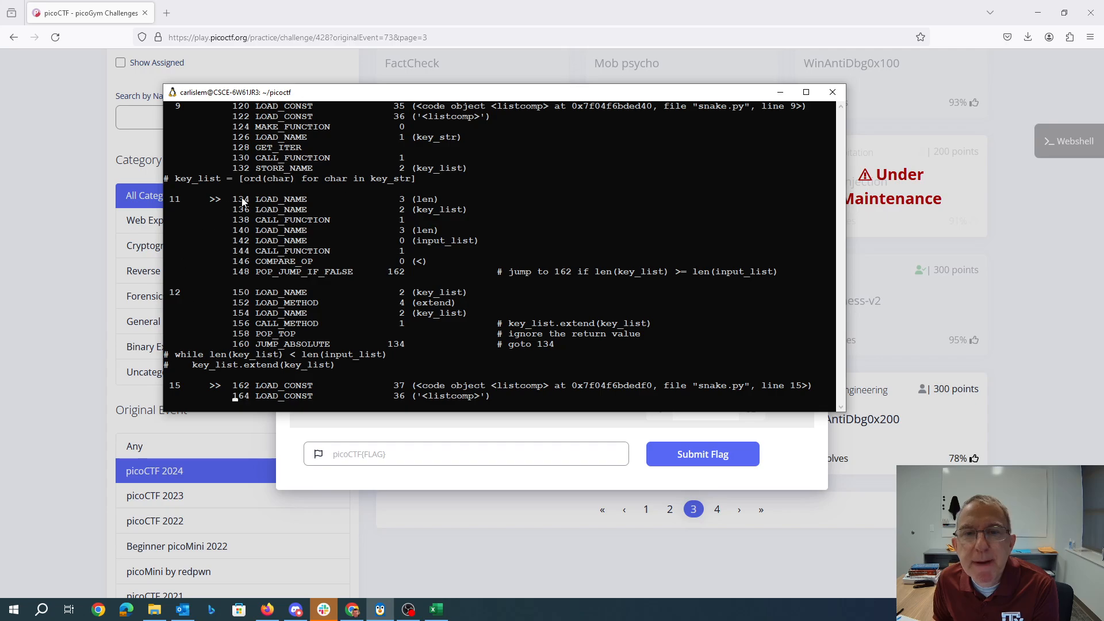
{"action": "mouse_move", "coordinate": [219, 299]}
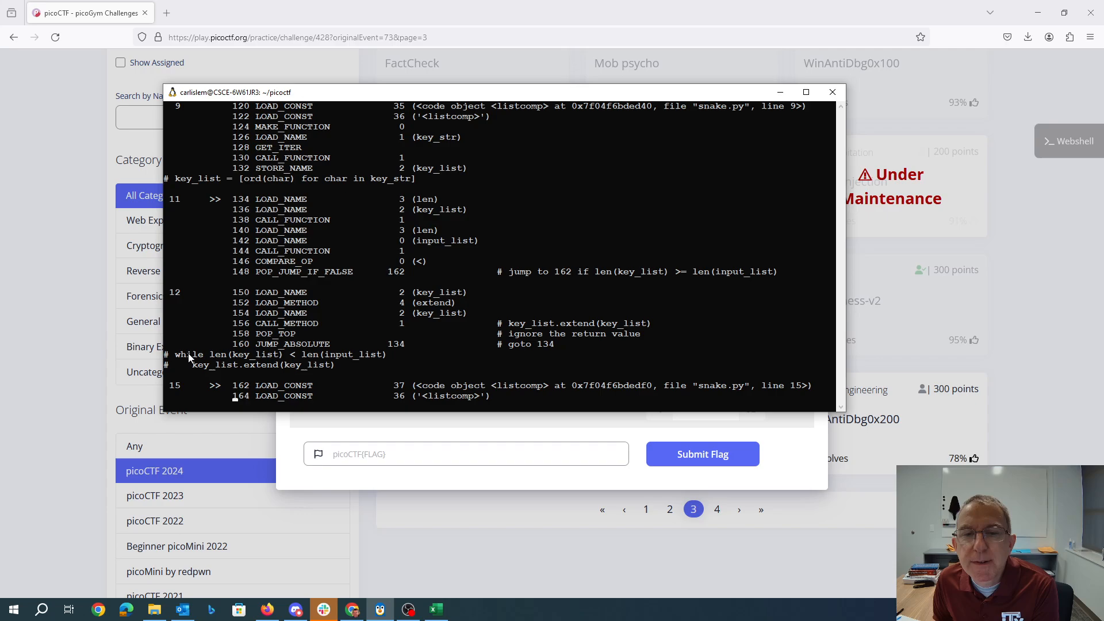
{"action": "mouse_move", "coordinate": [377, 356]}
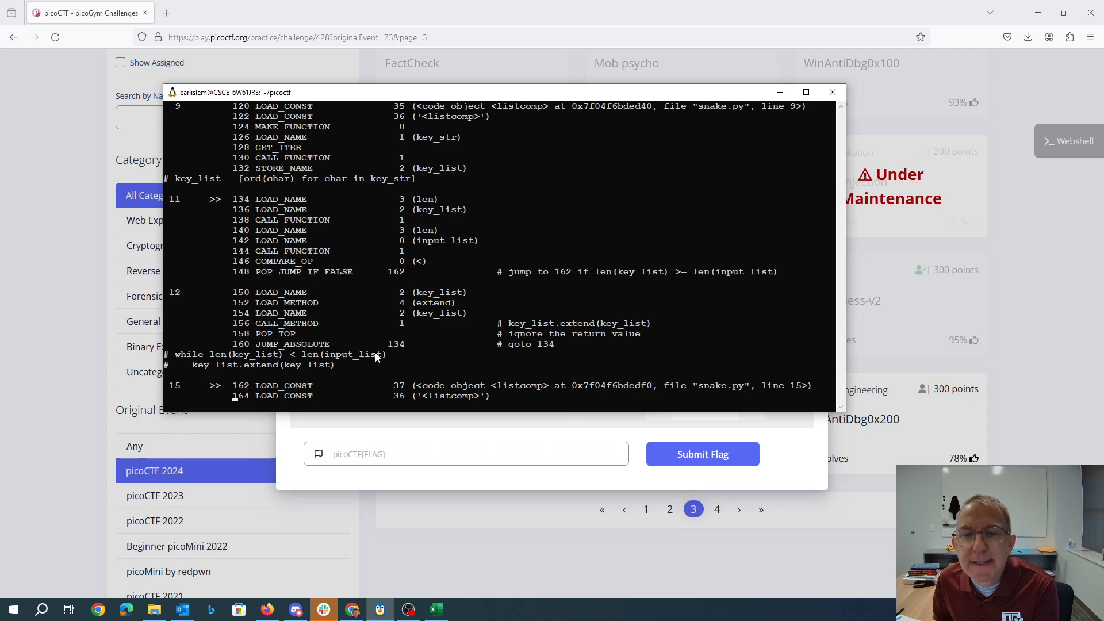
{"action": "mouse_move", "coordinate": [418, 332]}
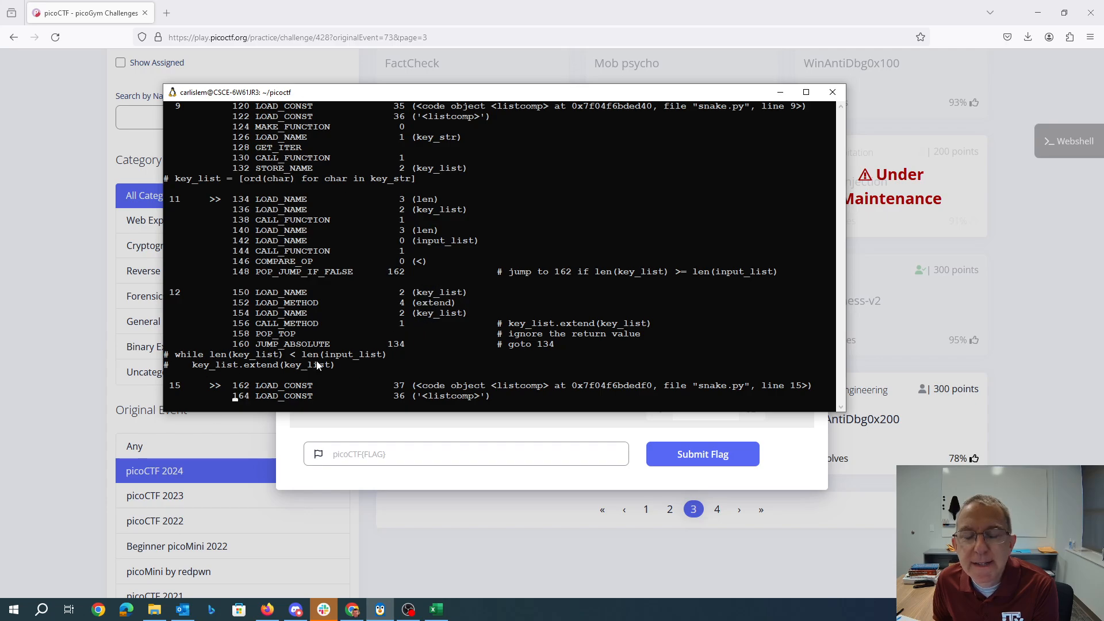
{"action": "scroll", "scroll_direction": "down", "scroll_amount": 3}
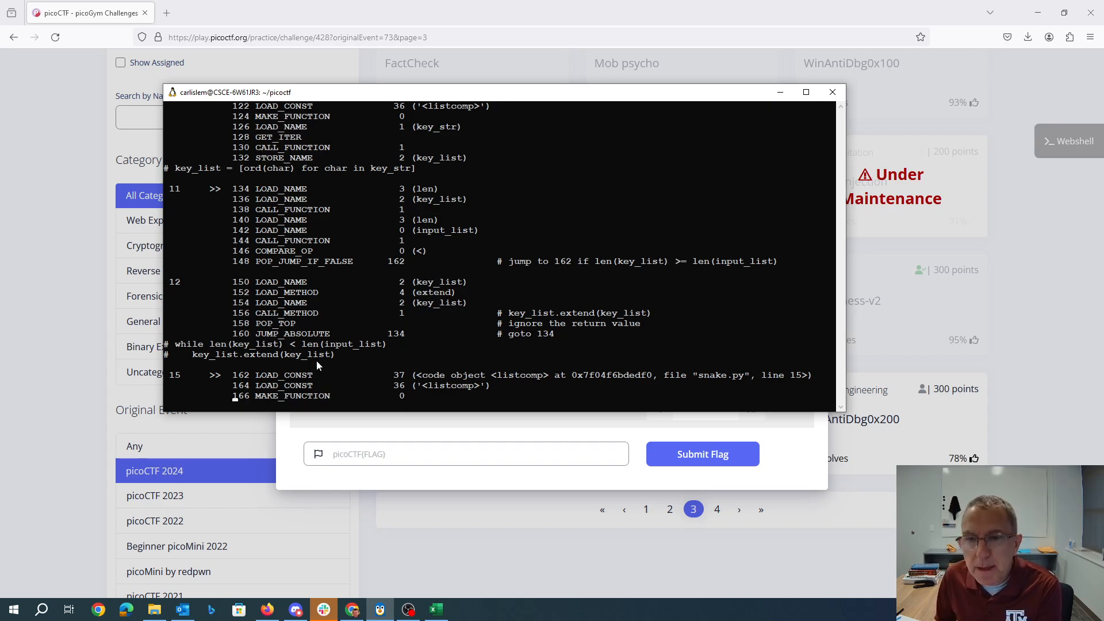
{"action": "scroll", "scroll_direction": "down", "scroll_amount": 3}
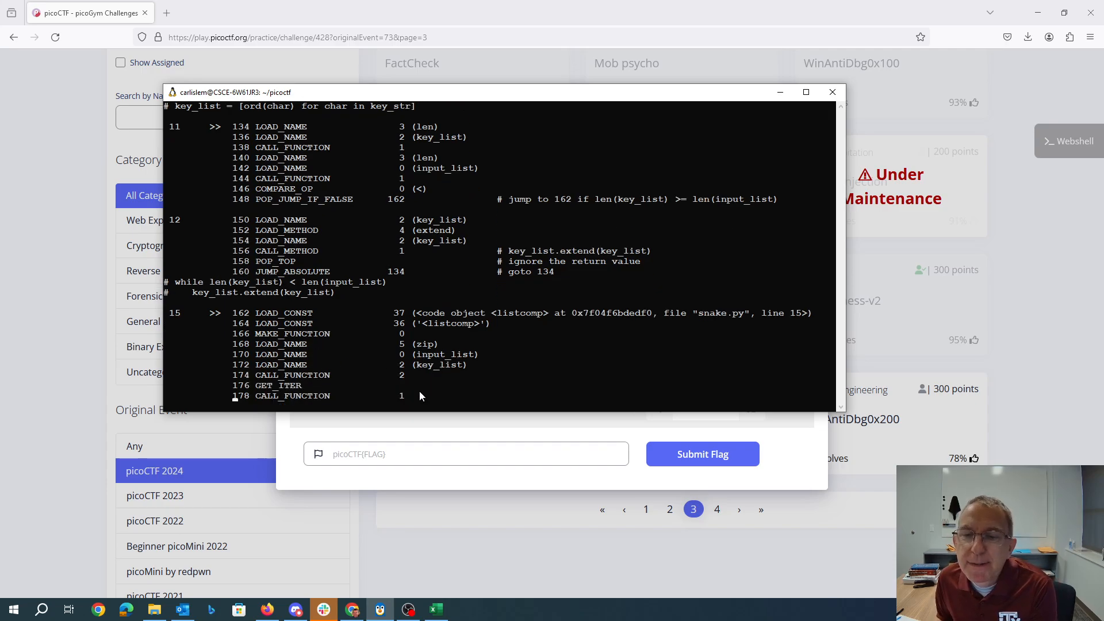
{"action": "mouse_move", "coordinate": [378, 360]}
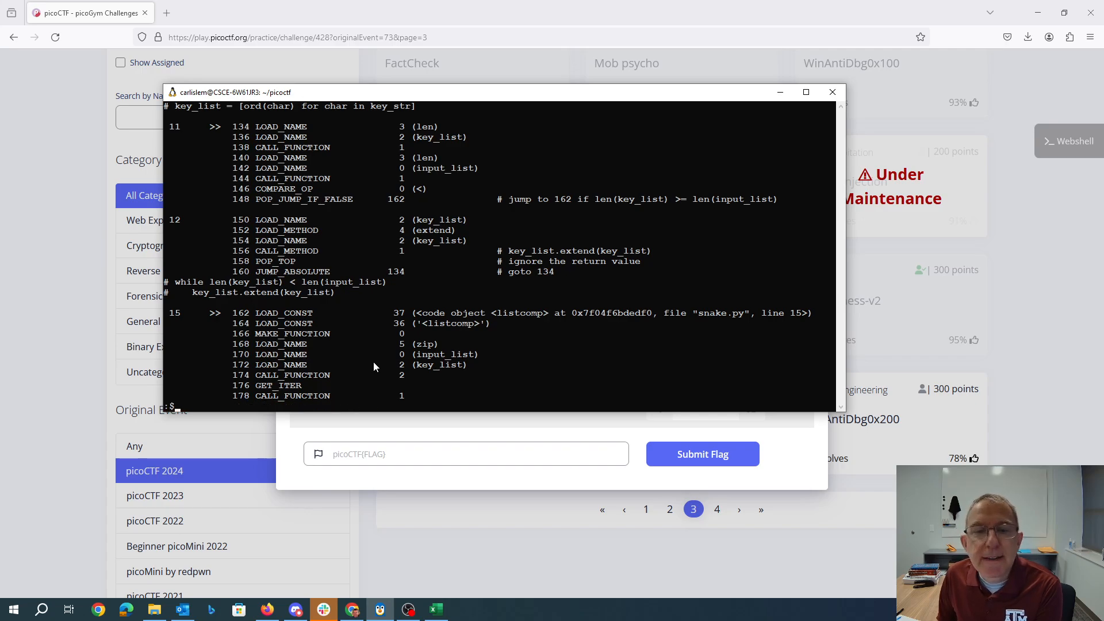
Scroll toward the list-comprehension disassemblies at the end of the file.
{"action": "scroll", "scroll_direction": "down", "scroll_amount": 3}
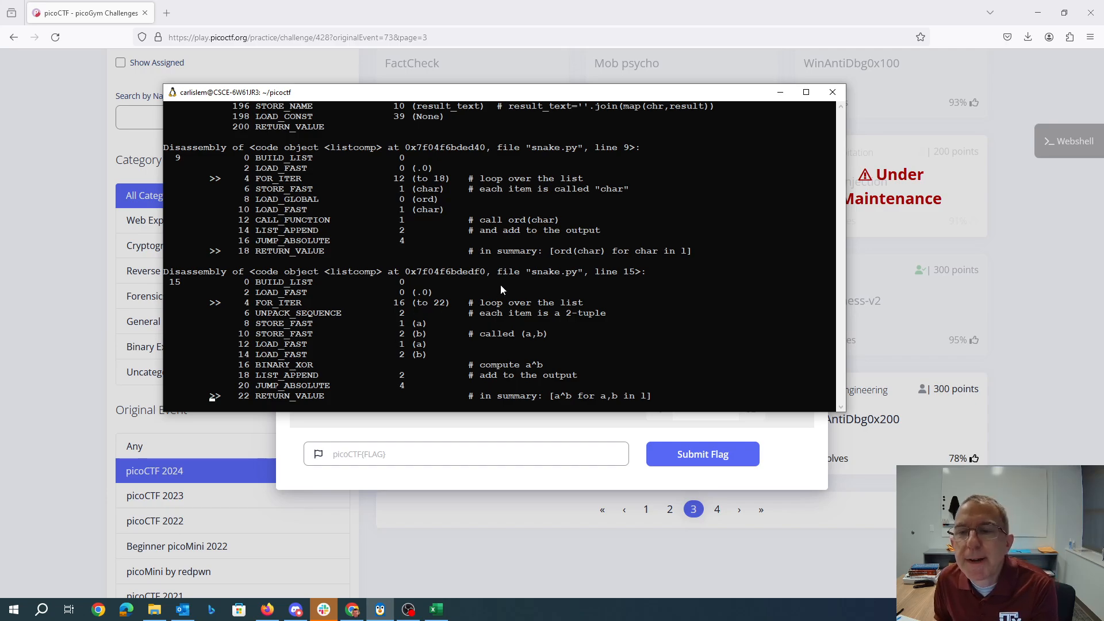
{"action": "mouse_move", "coordinate": [501, 315]}
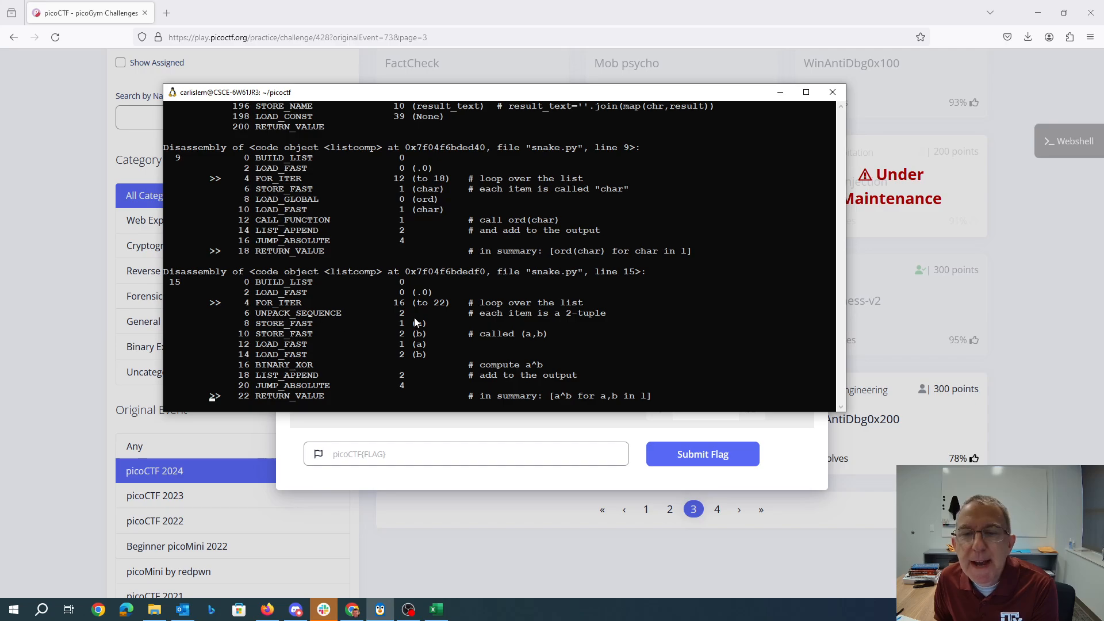
{"action": "mouse_move", "coordinate": [422, 305]}
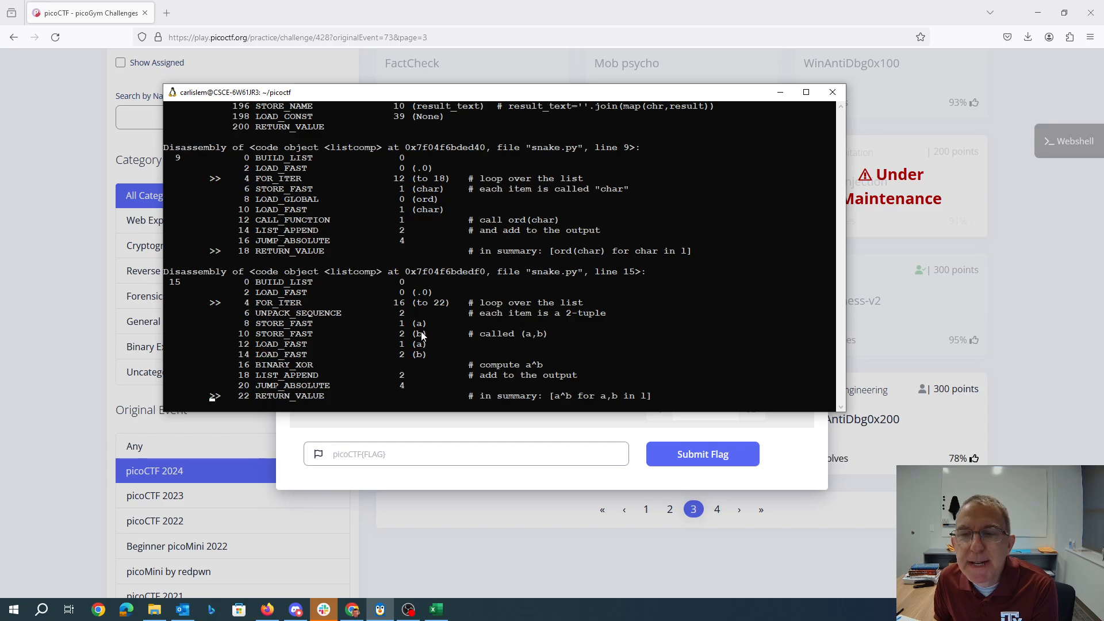
{"action": "mouse_move", "coordinate": [589, 318]}
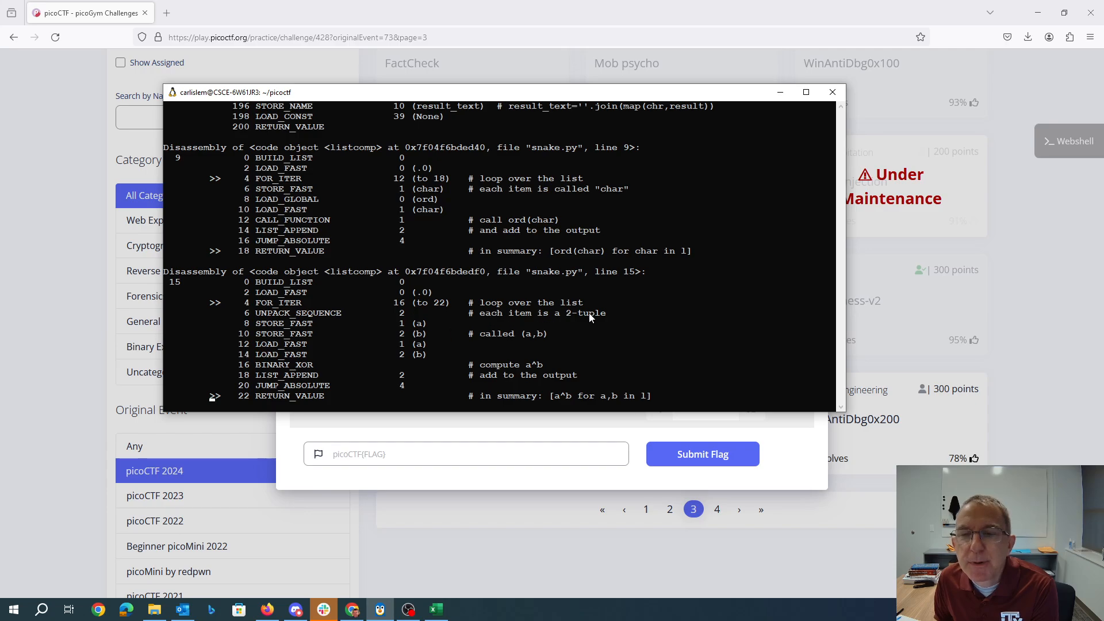
{"action": "mouse_move", "coordinate": [416, 360]}
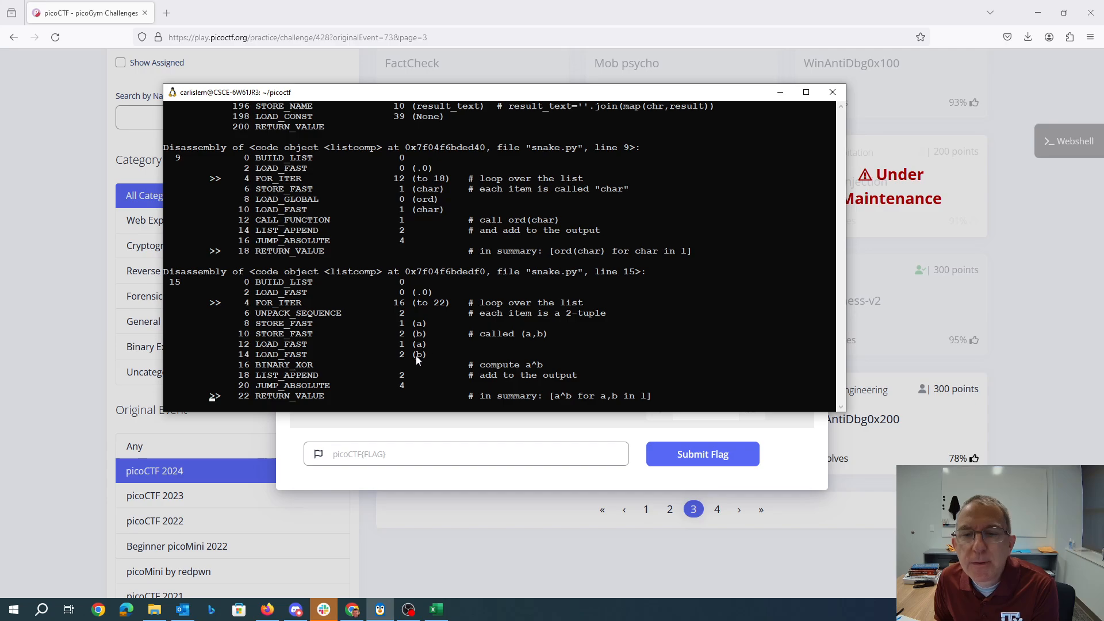
{"action": "mouse_move", "coordinate": [494, 390]}
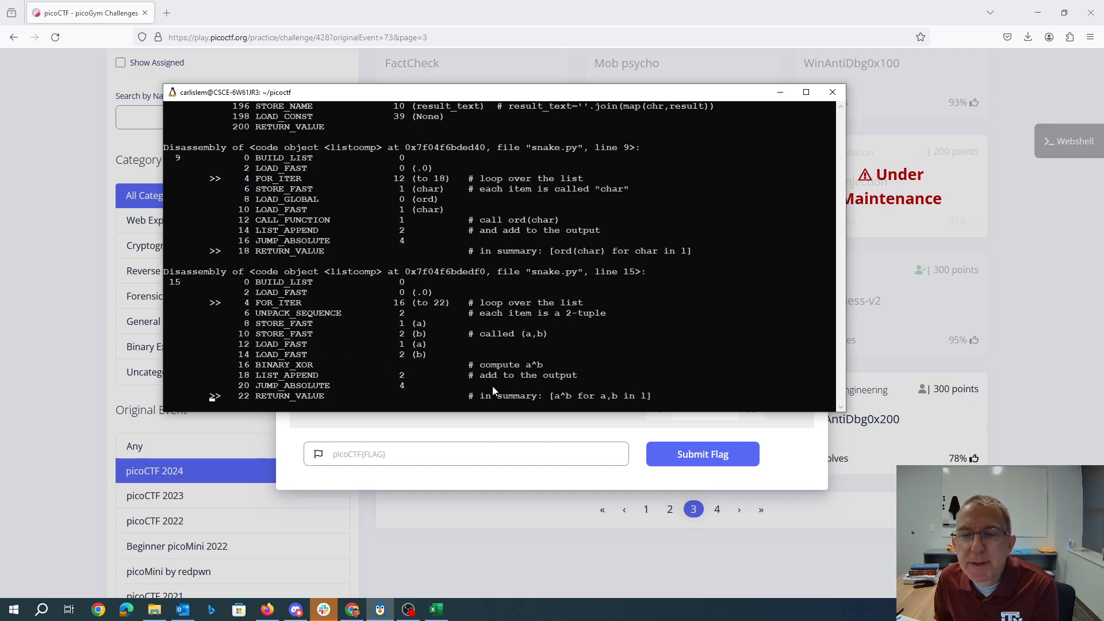
{"action": "mouse_move", "coordinate": [553, 407]}
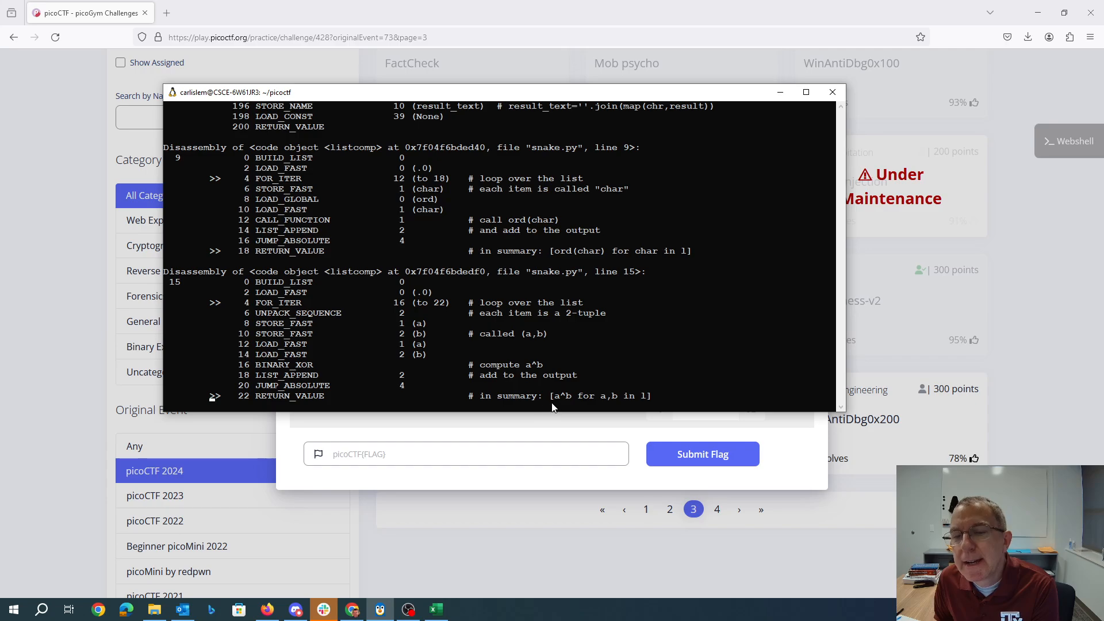
{"action": "mouse_move", "coordinate": [604, 397]}
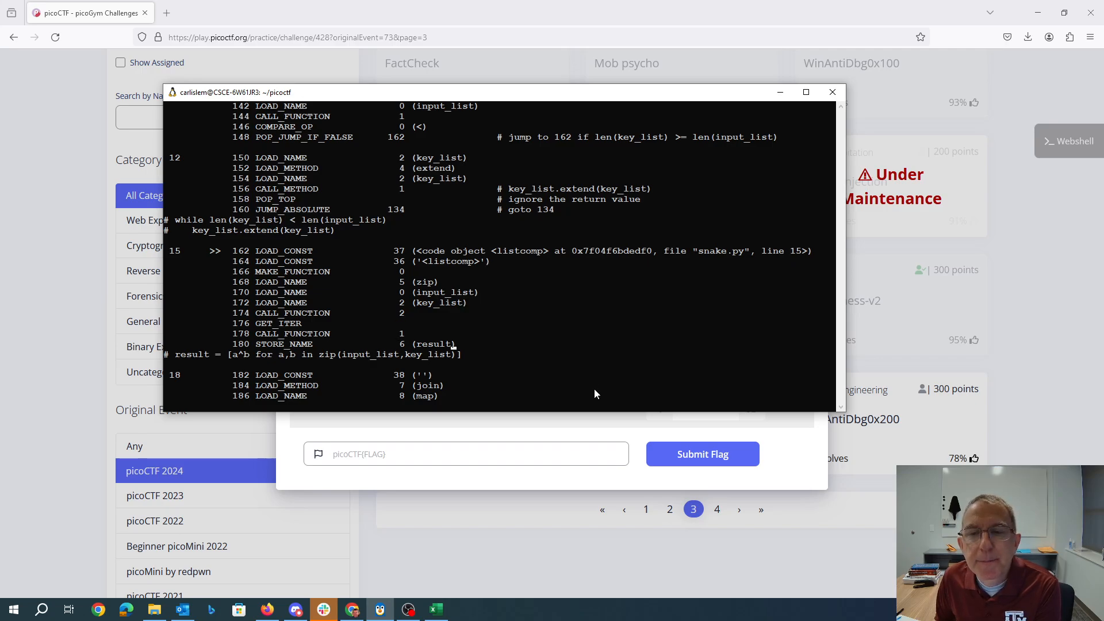
{"action": "mouse_move", "coordinate": [239, 366]}
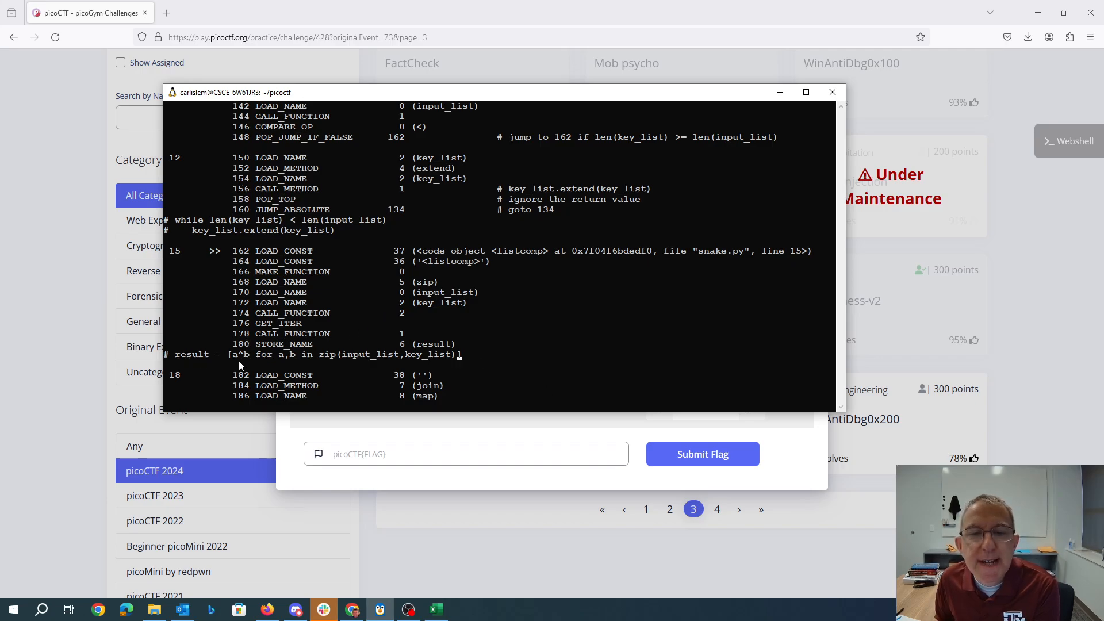
{"action": "mouse_move", "coordinate": [328, 367]}
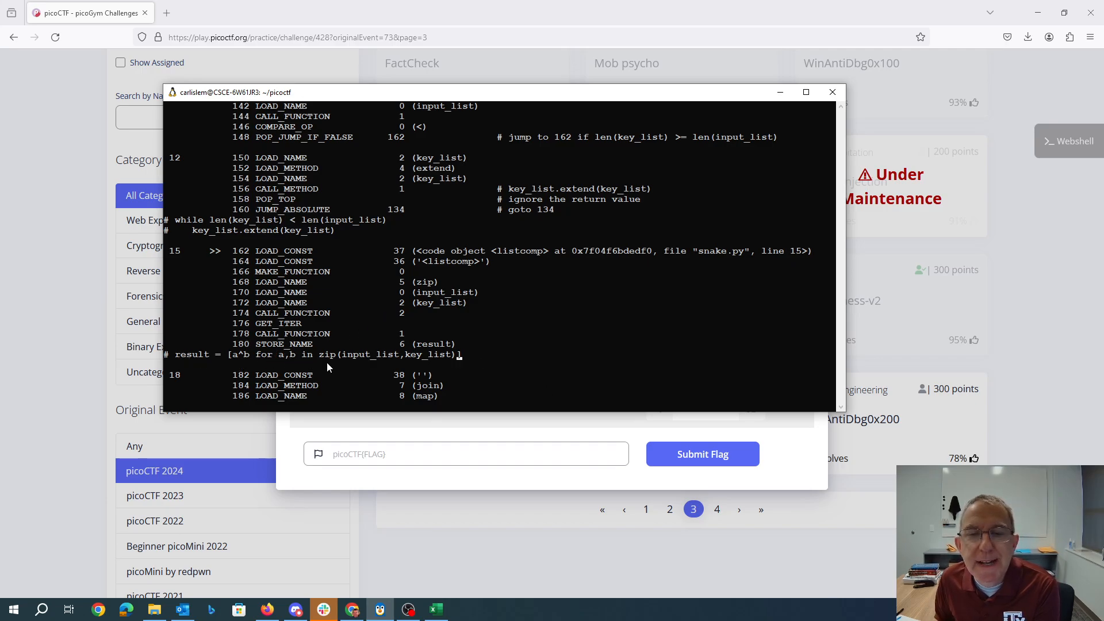
{"action": "mouse_move", "coordinate": [391, 364]}
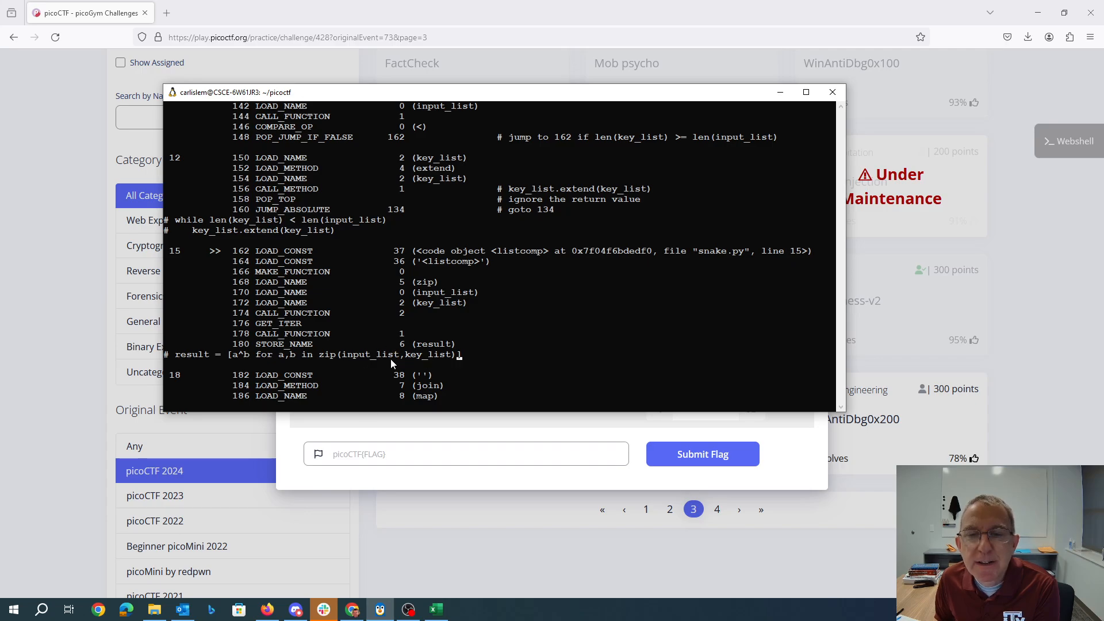
{"action": "mouse_move", "coordinate": [374, 375]}
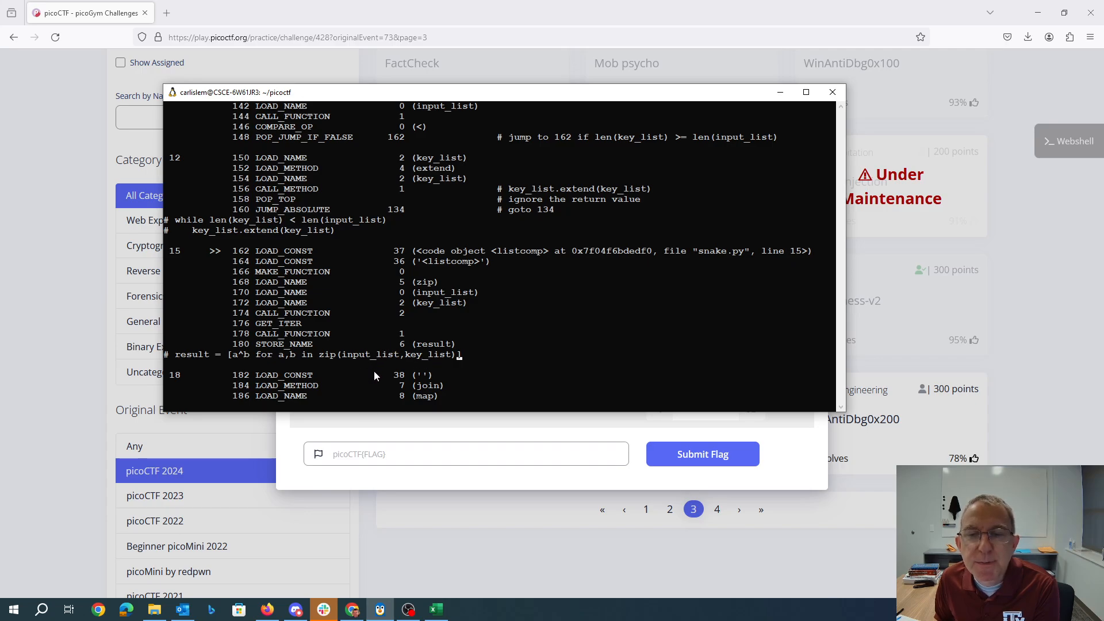
{"action": "mouse_move", "coordinate": [457, 361]}
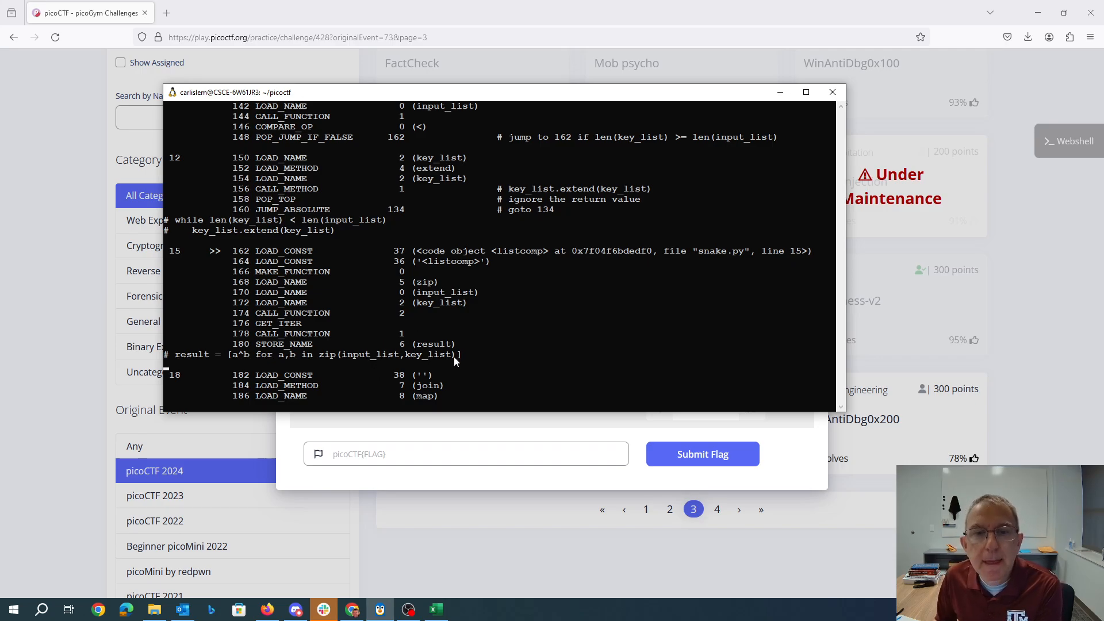
Scroll to review the line 18 bytecode ending with result_text=''.join(map(chr,result)).
{"action": "scroll", "scroll_direction": "down", "scroll_amount": 3}
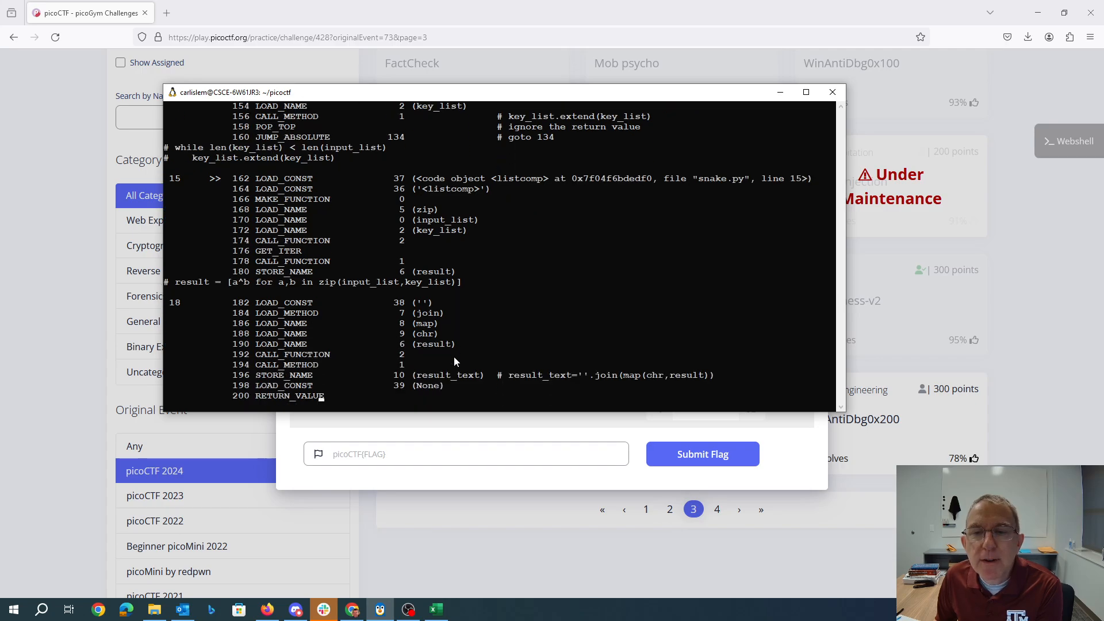
{"action": "mouse_move", "coordinate": [415, 308]}
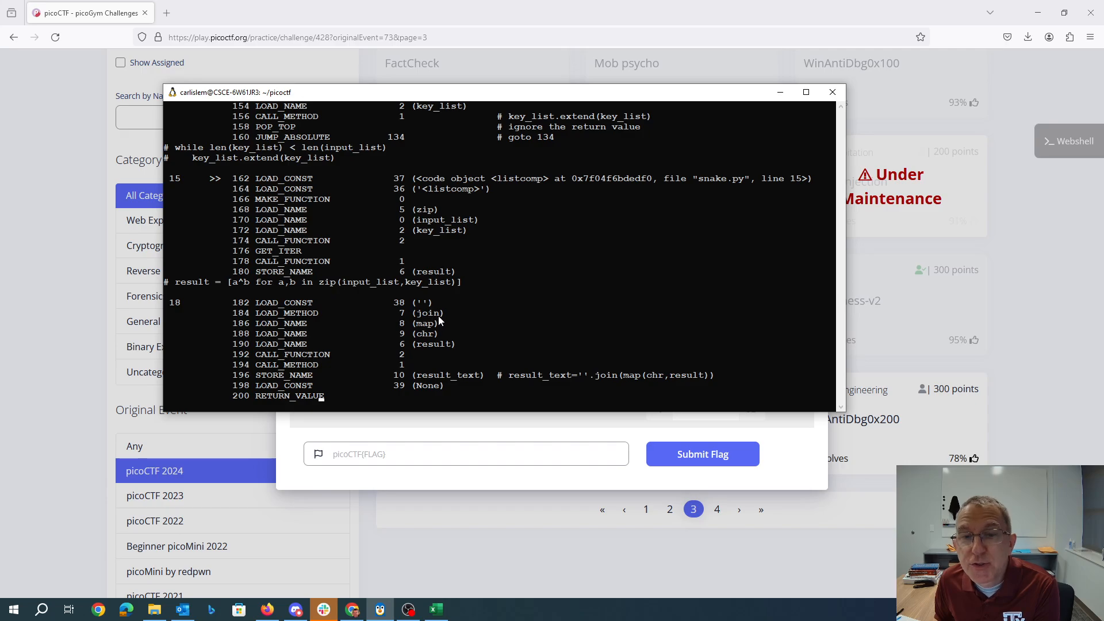
{"action": "mouse_move", "coordinate": [421, 308]}
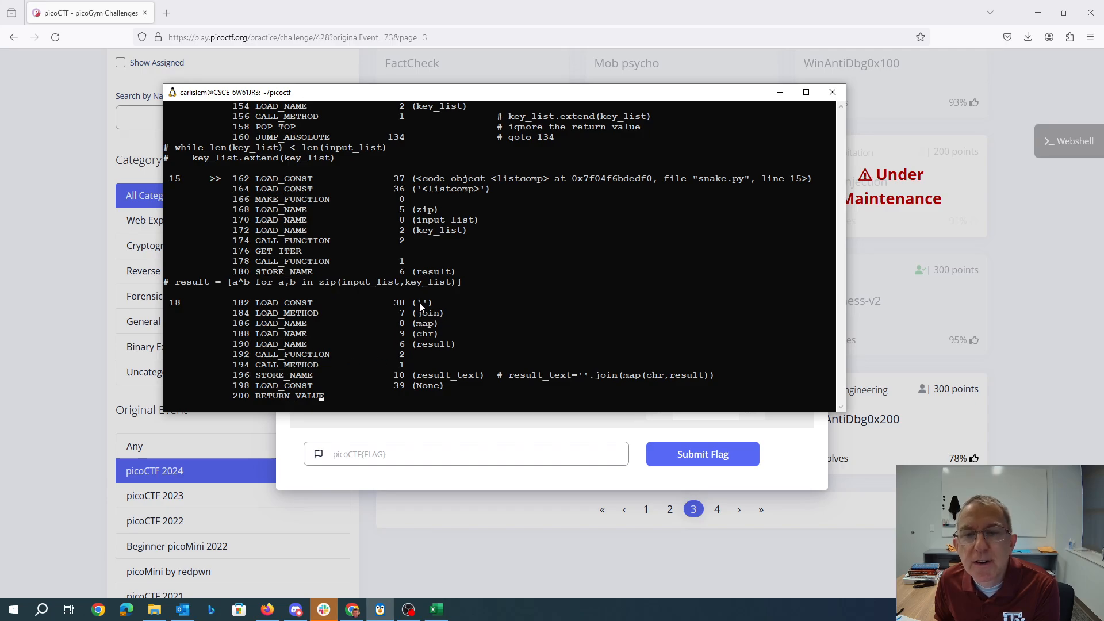
{"action": "mouse_move", "coordinate": [262, 388]}
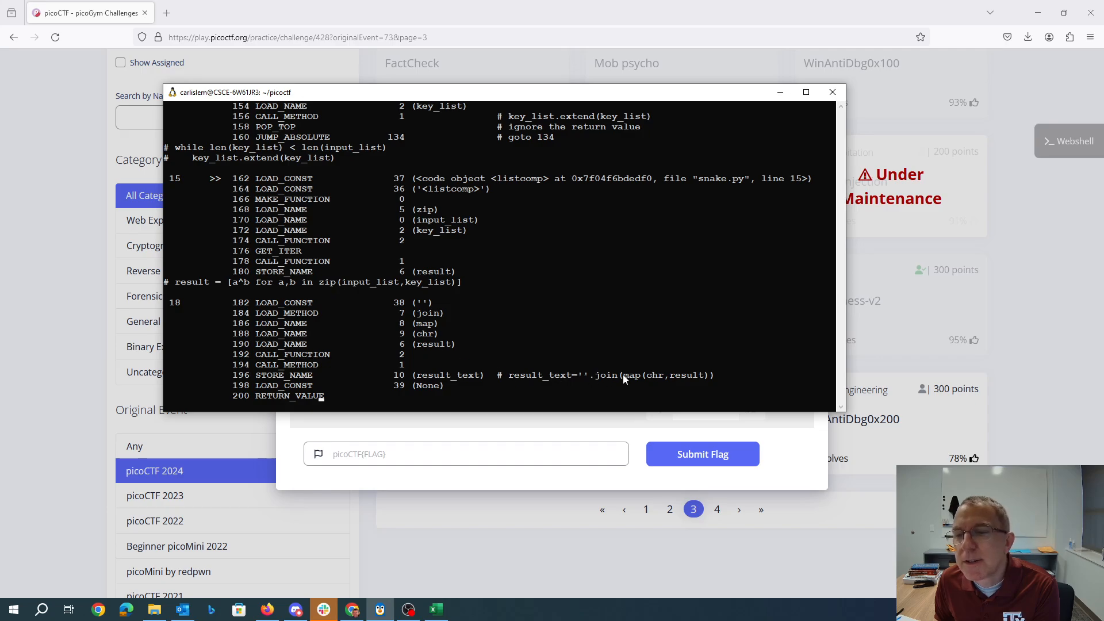
{"action": "mouse_move", "coordinate": [577, 381]}
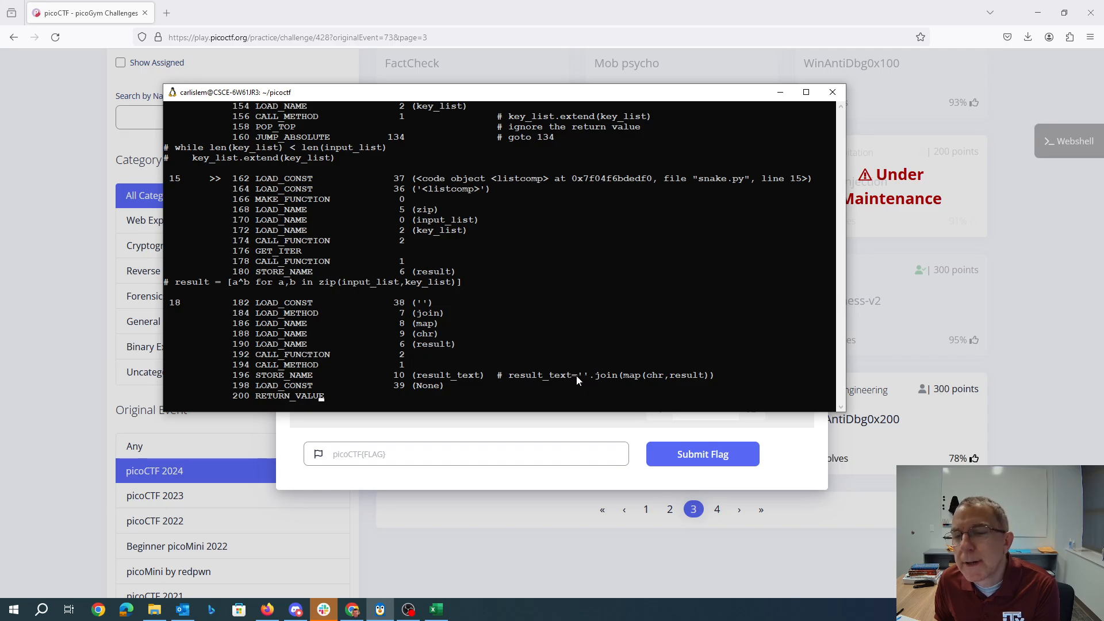
{"action": "mouse_move", "coordinate": [667, 360]}
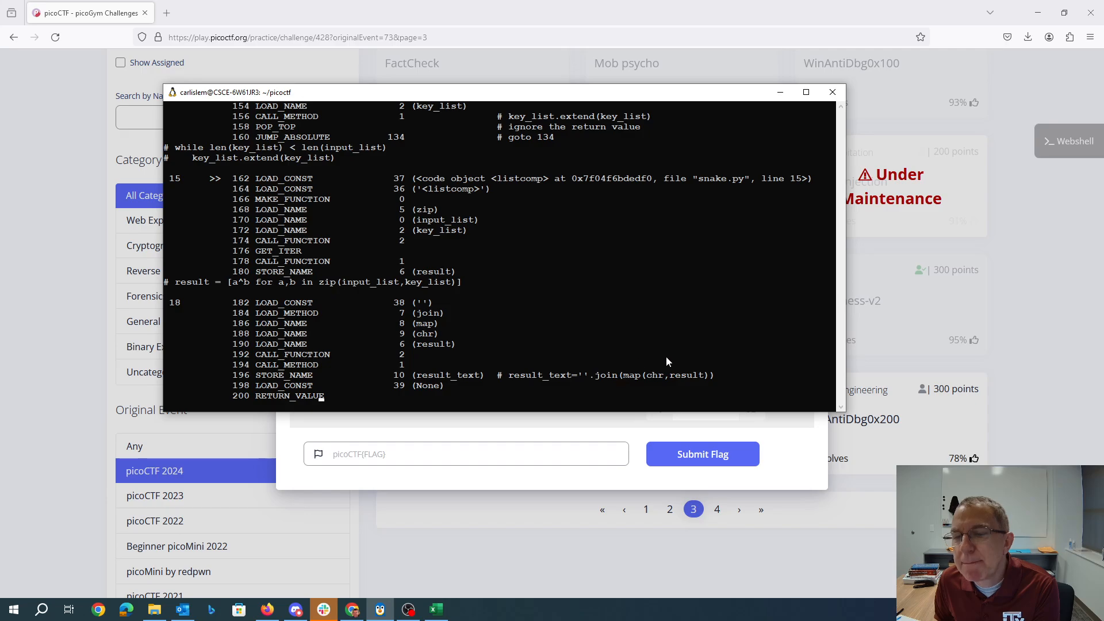
{"action": "mouse_move", "coordinate": [644, 391]}
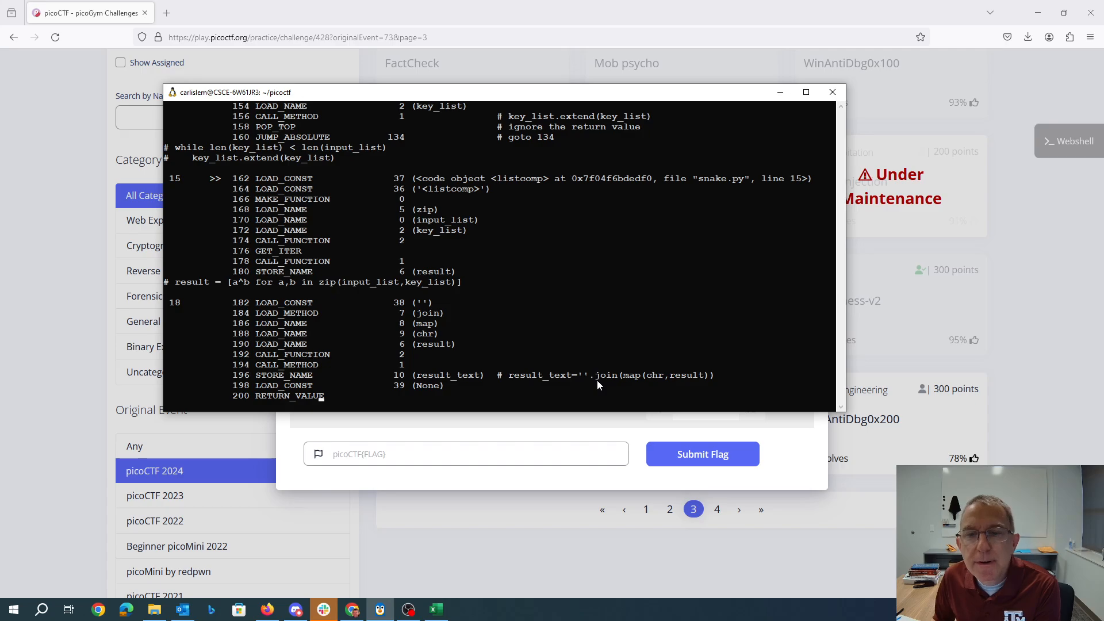
{"action": "scroll", "scroll_direction": "down", "scroll_amount": 3}
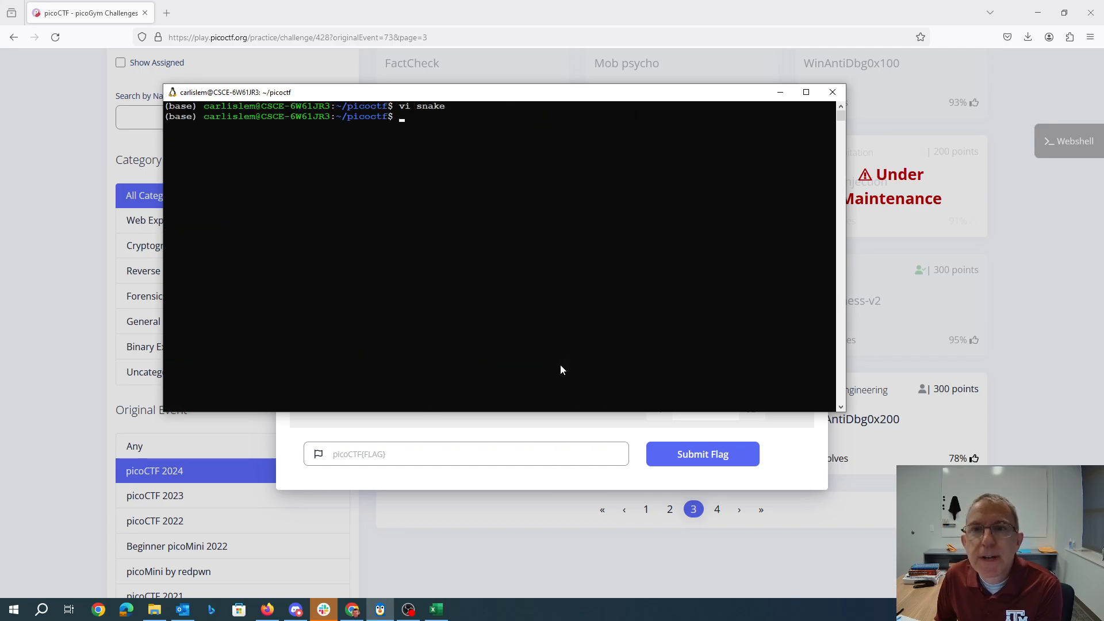
Start the shell command vi weirdsnake.py to open the reconstructed program.
{"action": "type", "text": "vi wei"}
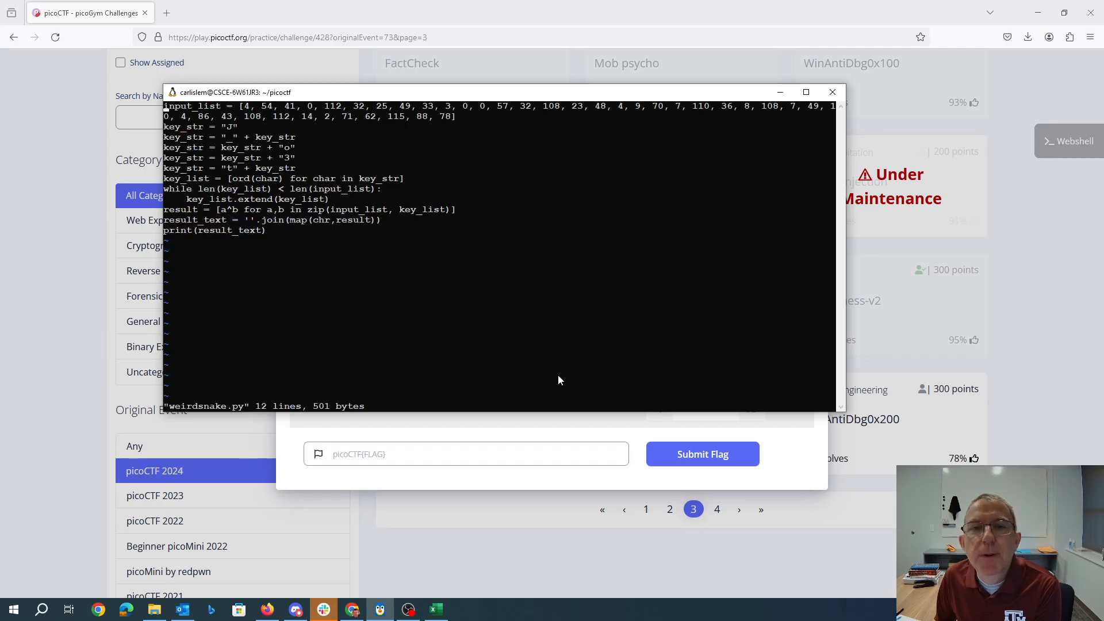
{"action": "mouse_move", "coordinate": [309, 234]}
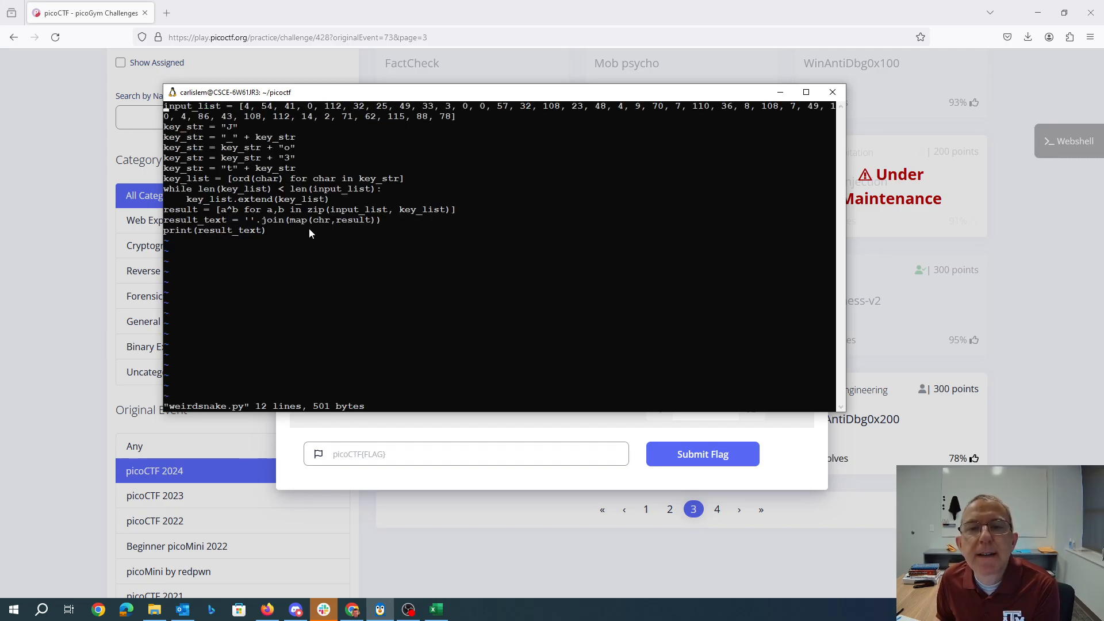